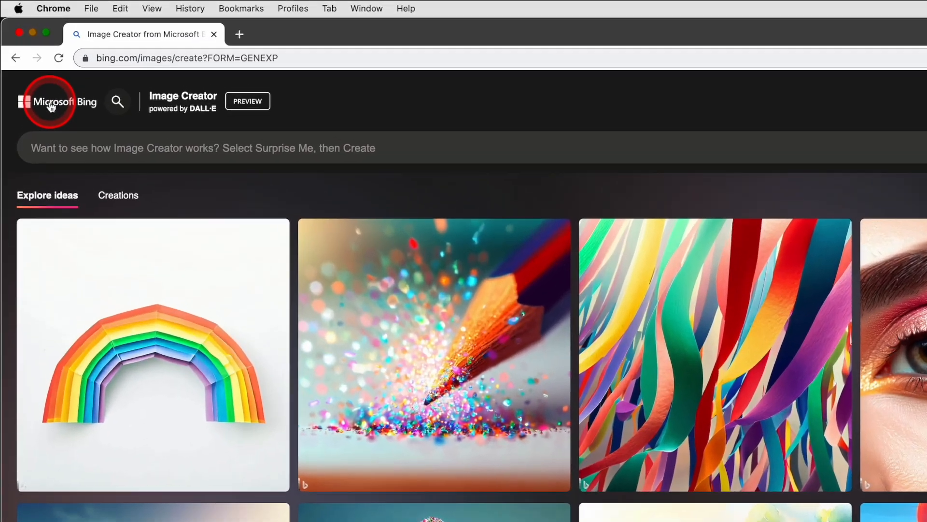
Step: Generate images for 'A cute cat baking a cake' and flip through the results
type("A cute cat b")
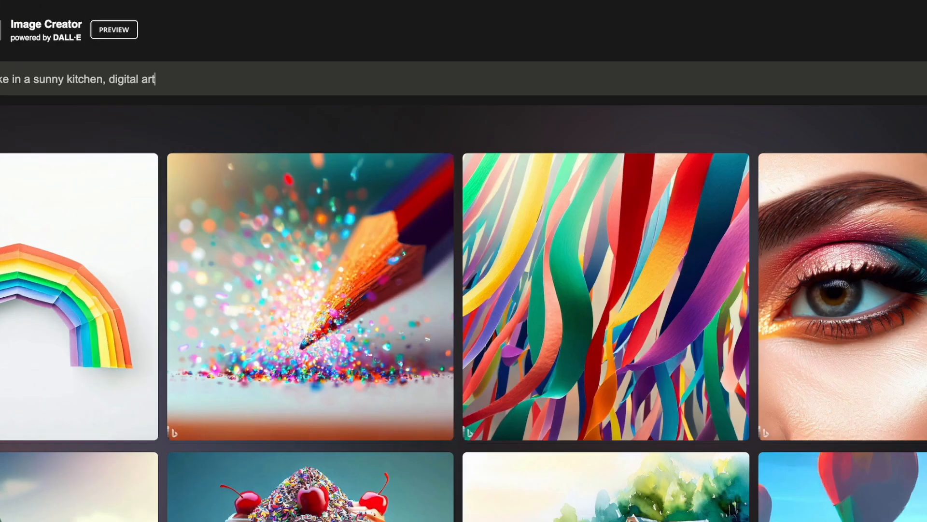
left_click(838, 79)
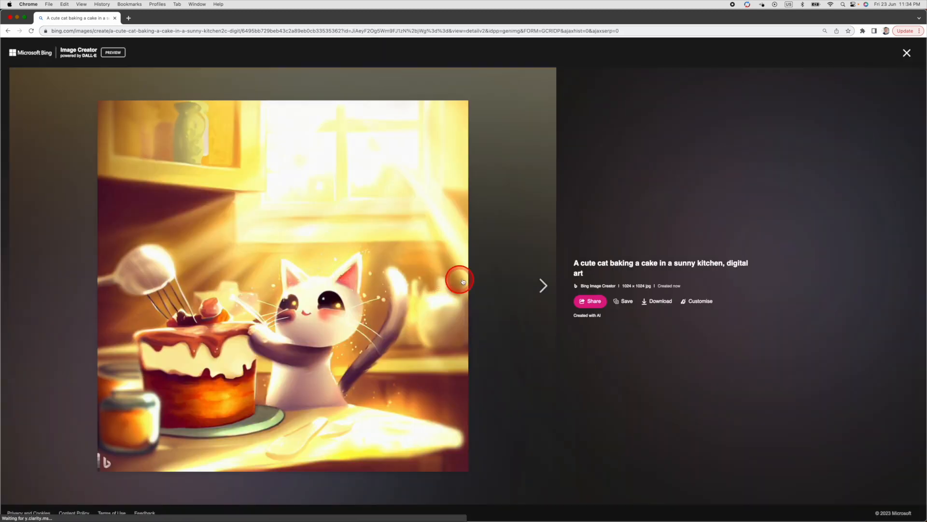
left_click(541, 286)
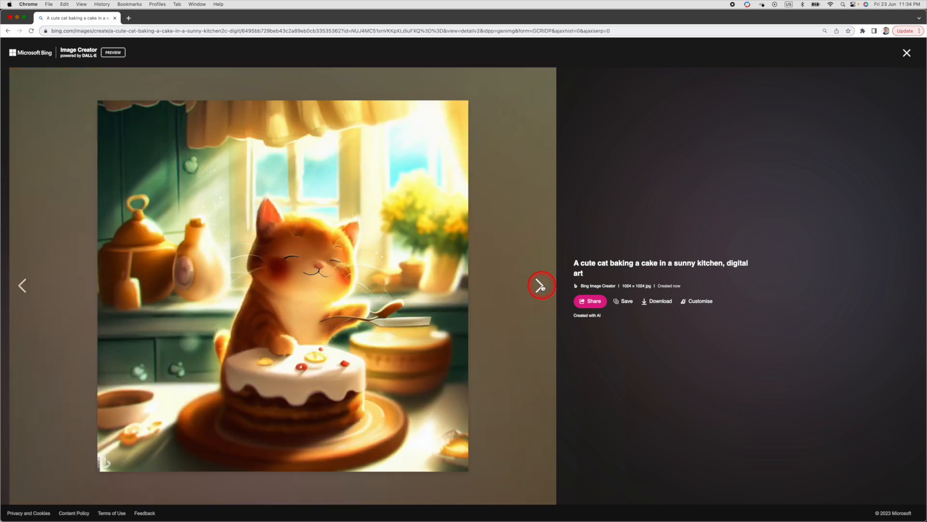
left_click(541, 286)
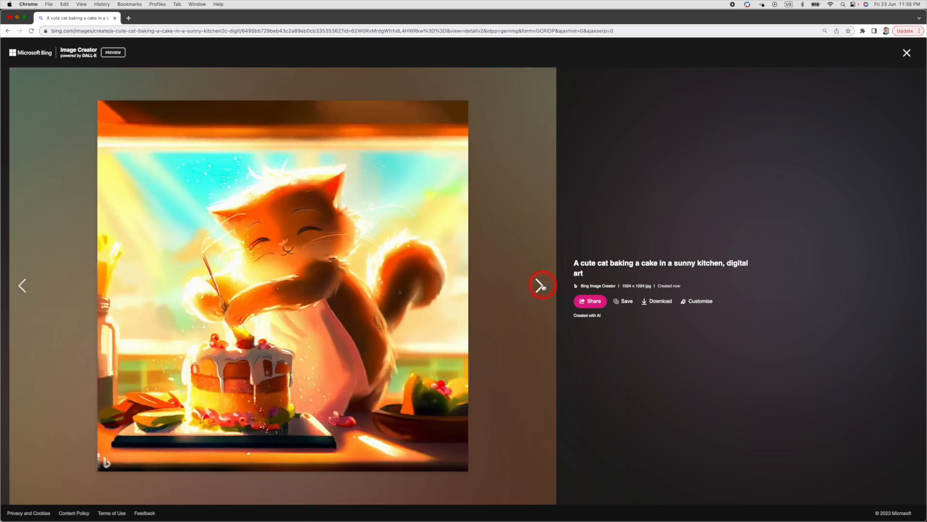
left_click(542, 285)
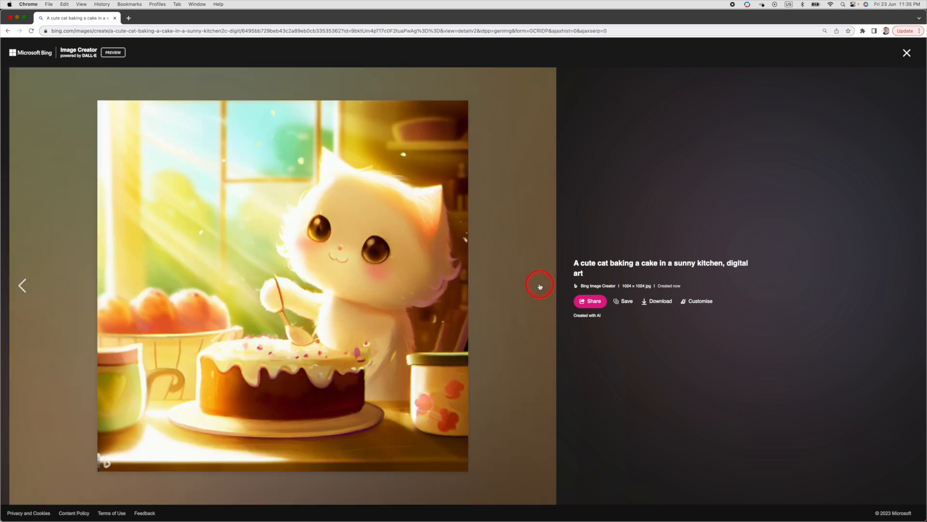
left_click(907, 52)
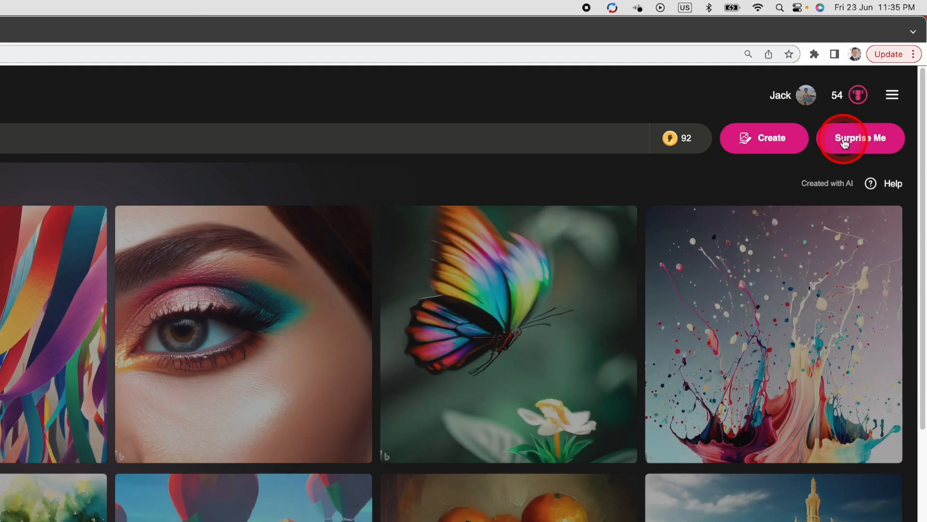
mouse_move(846, 145)
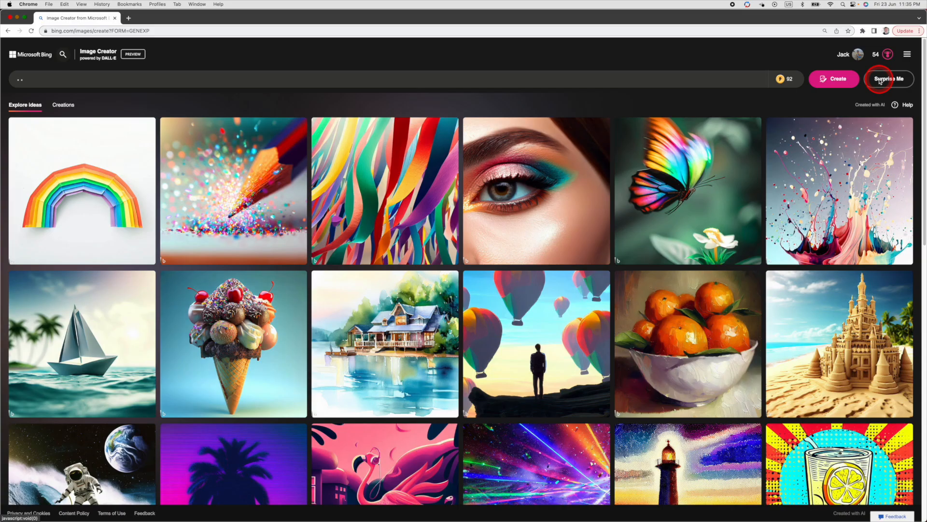
Step: Create images from a Surprise Me medieval mansion prompt and browse the enlarged results
left_click(889, 79)
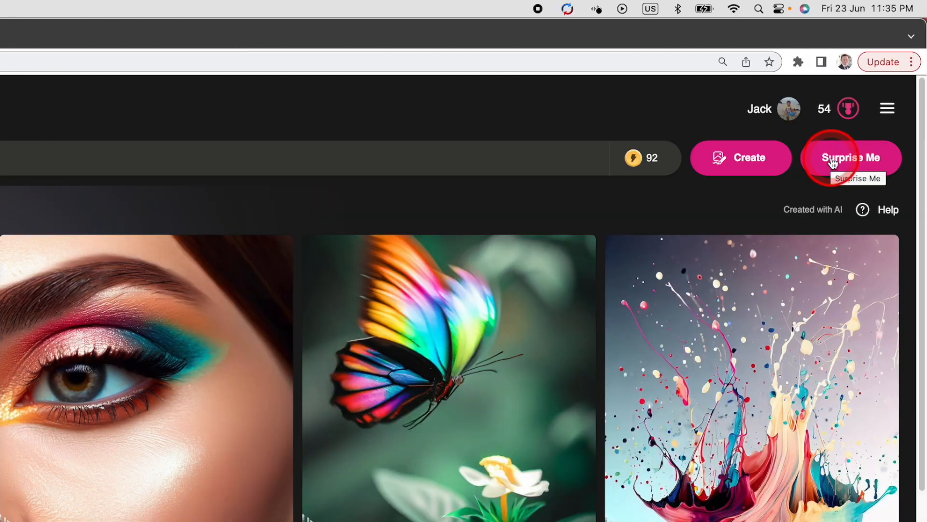
left_click(853, 157)
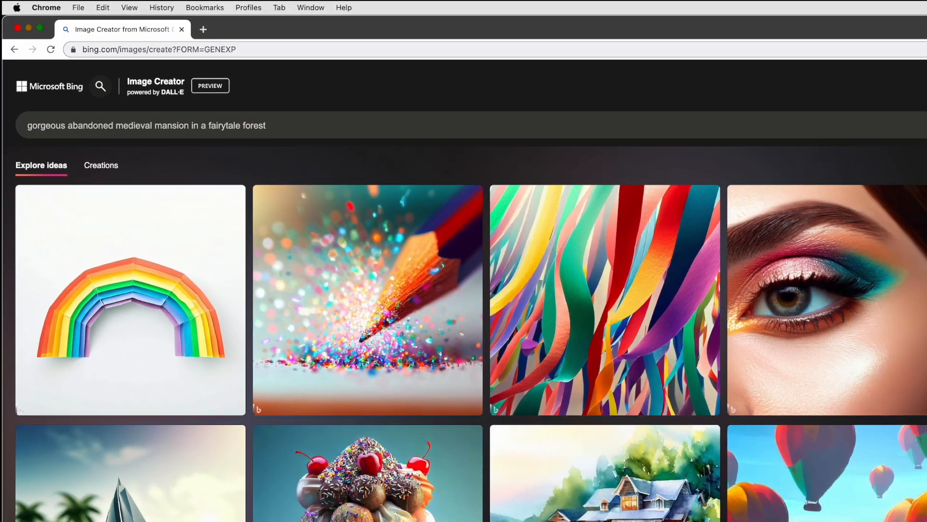
left_click(852, 81)
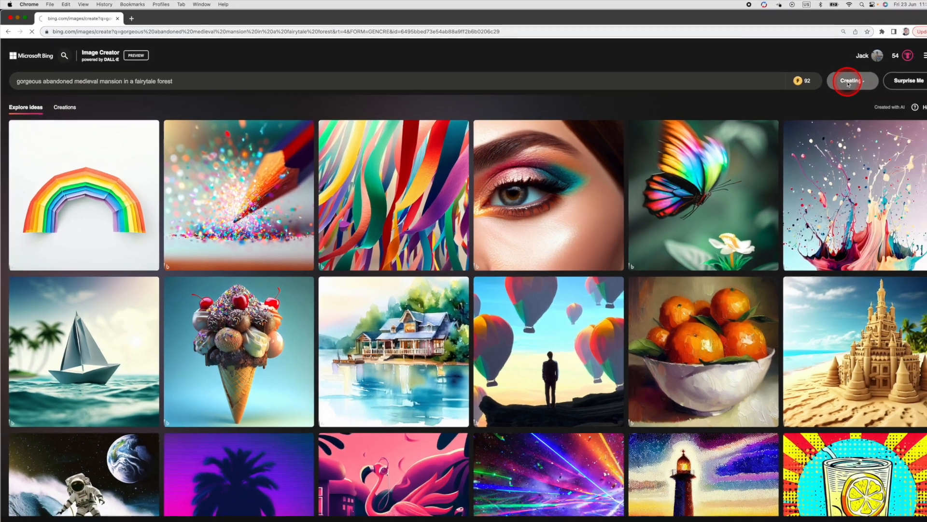
left_click(852, 81)
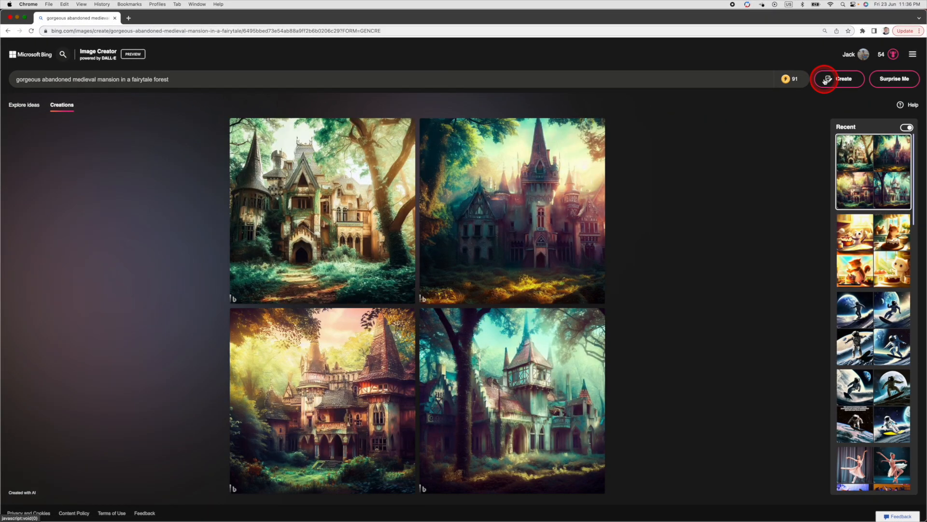
left_click(317, 211)
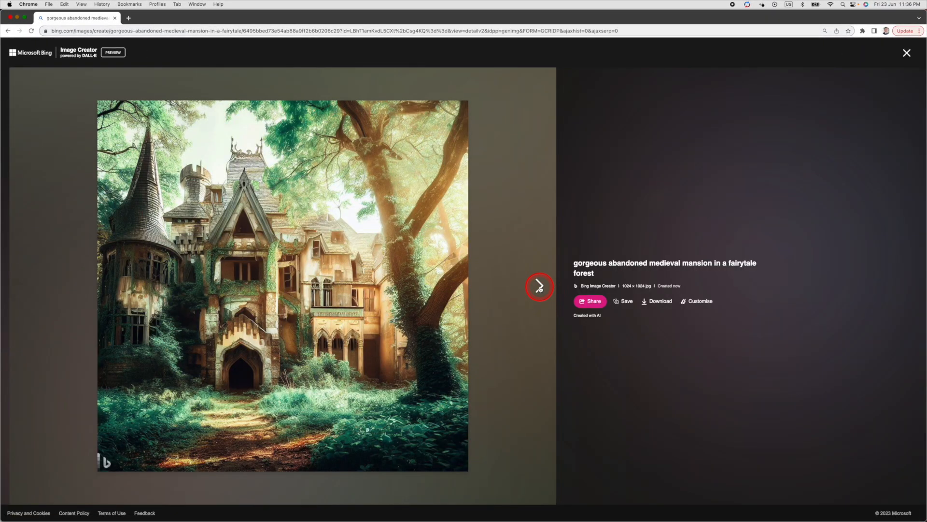
left_click(539, 286)
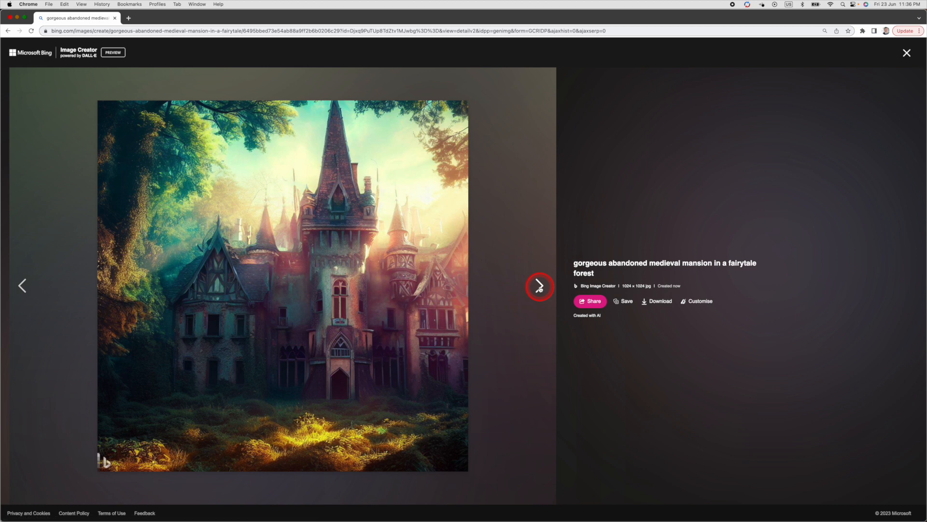
left_click(540, 287)
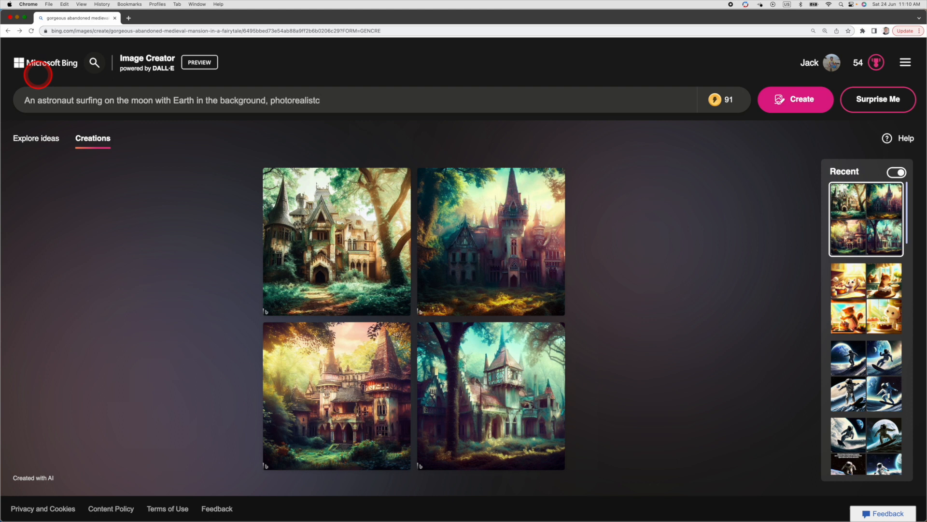
Step: Add 'painting' to the astronaut-surfing prompt and open the result large
type("painting")
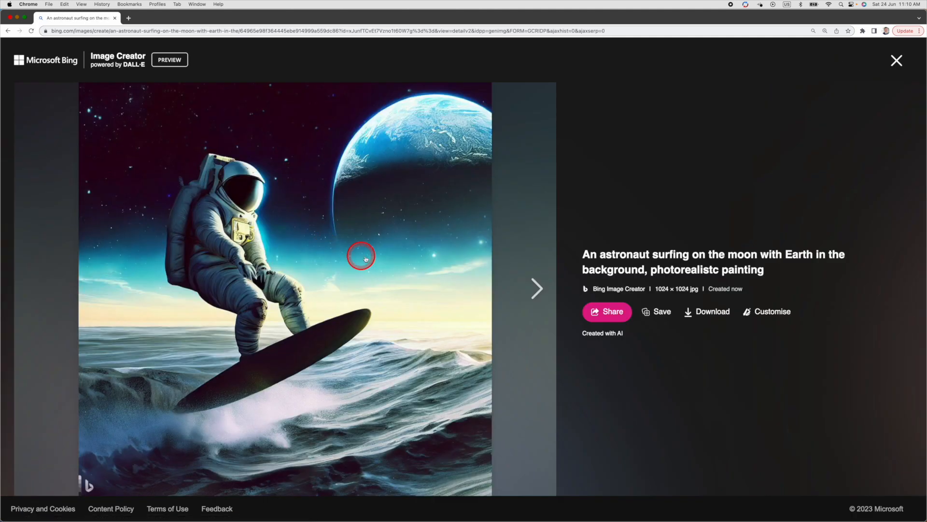
double_click(677, 289)
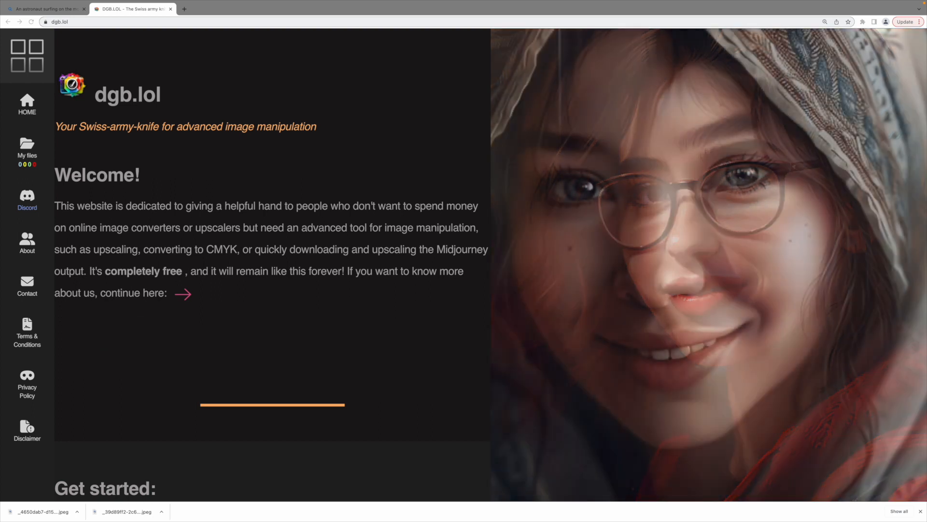
Step: Open dgb.lol's Image upscaler tool and bring up its upscaling options list
scroll("down", 3)
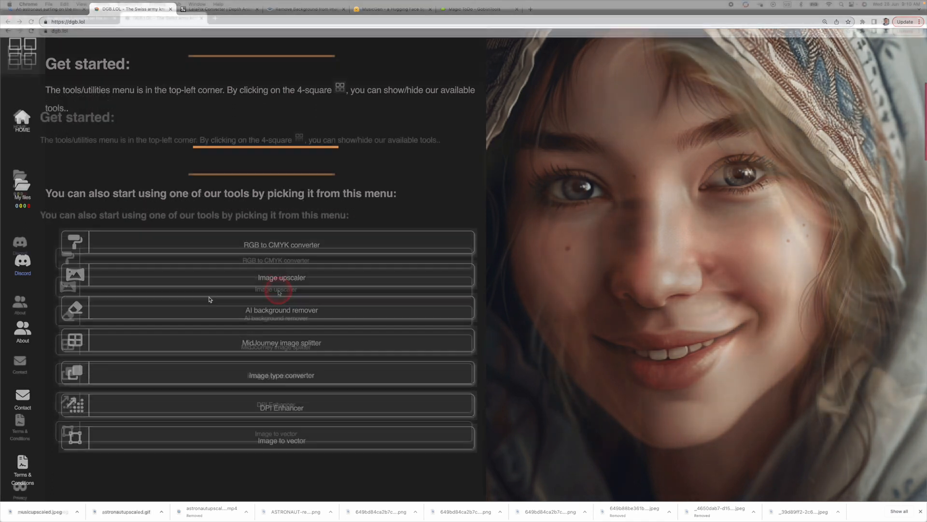
left_click(278, 289)
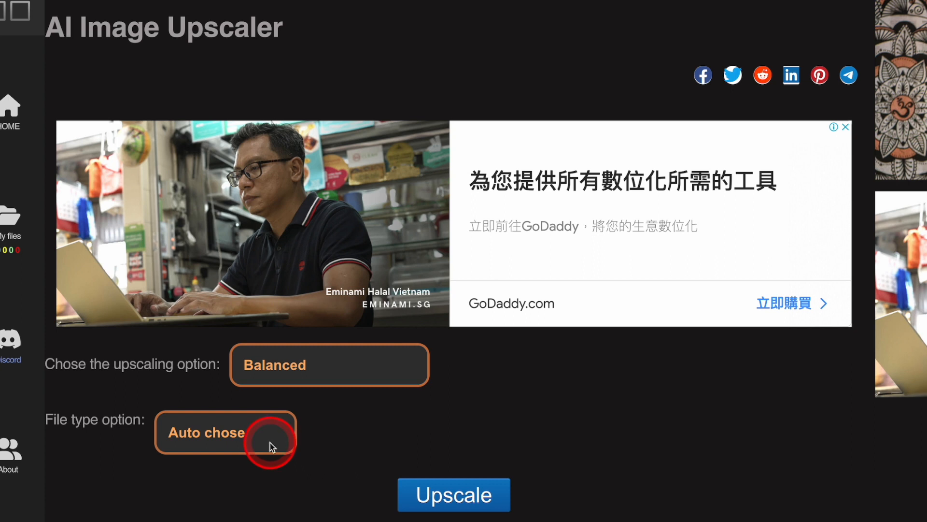
left_click(329, 364)
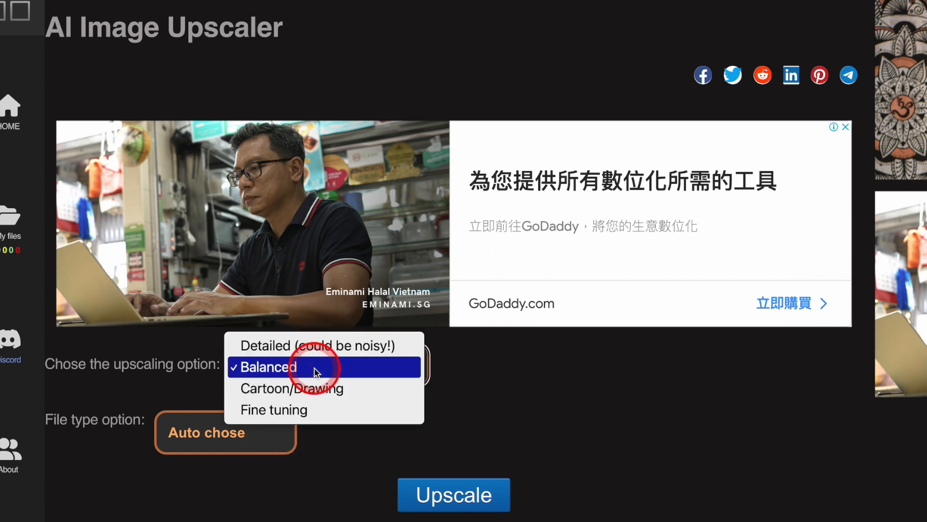
mouse_move(394, 367)
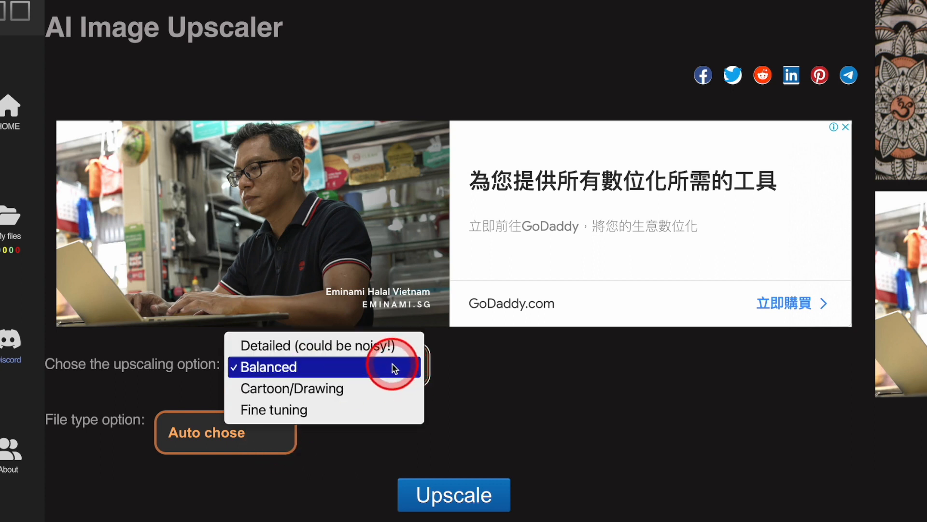
mouse_move(284, 368)
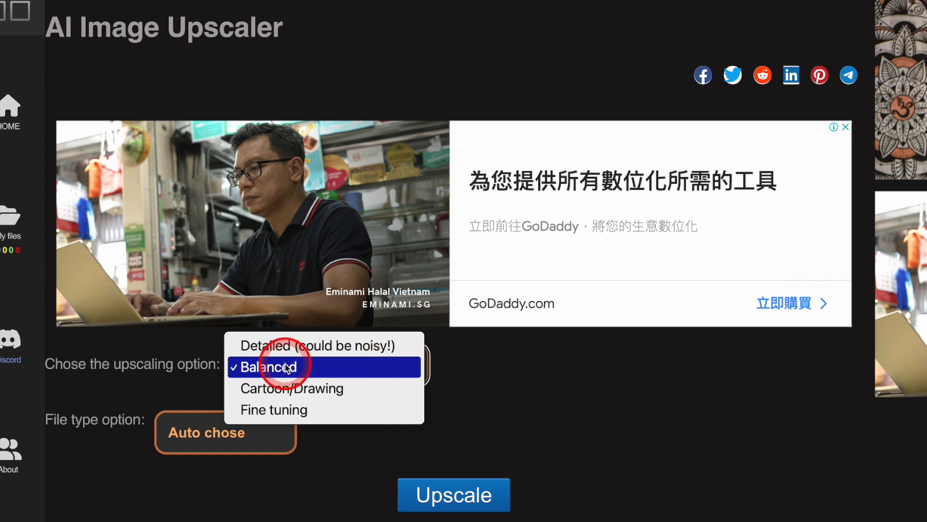
mouse_move(291, 346)
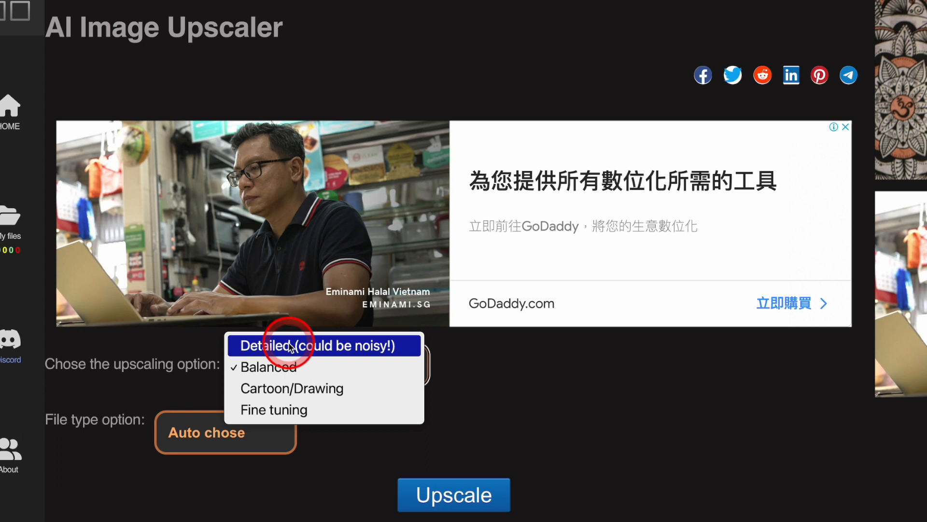
mouse_move(281, 366)
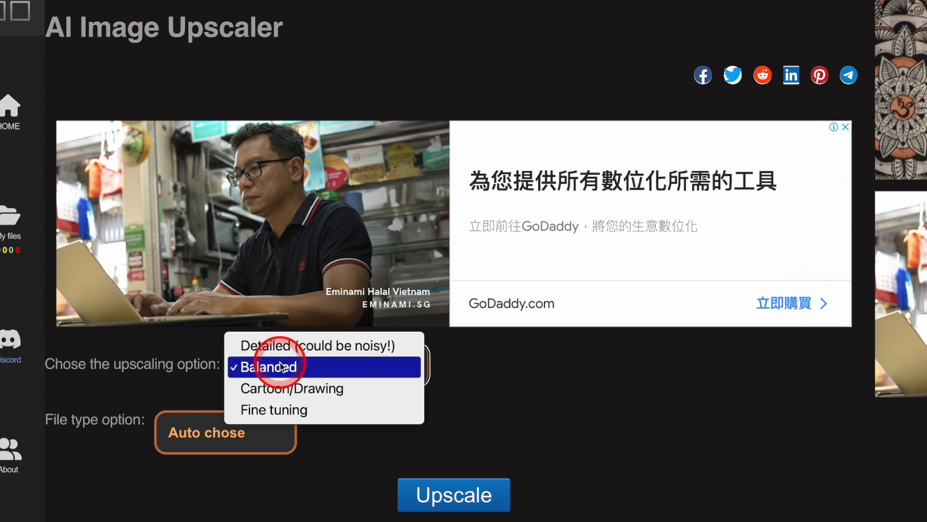
mouse_move(269, 409)
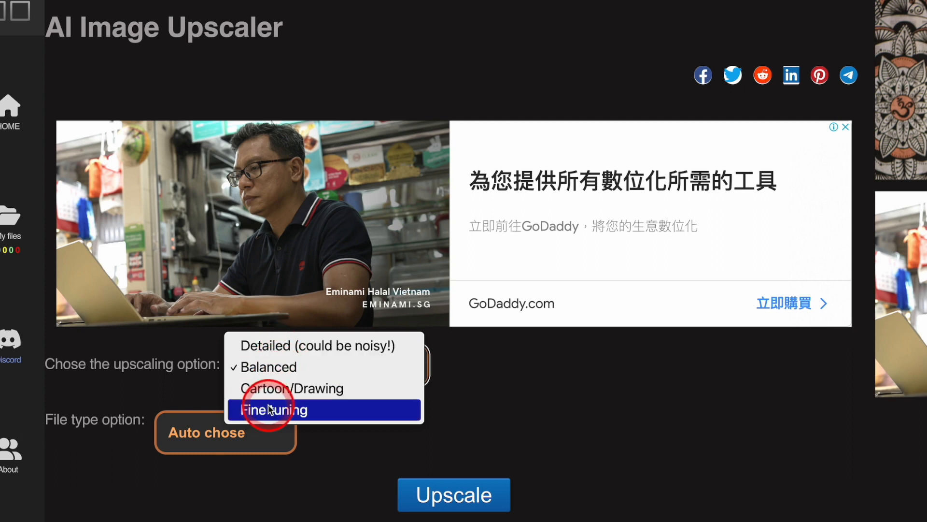
mouse_move(283, 374)
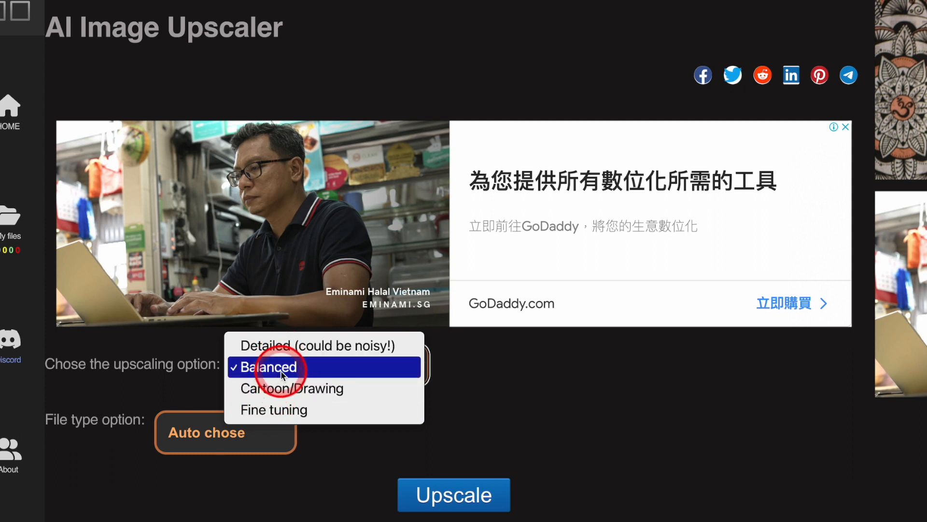
mouse_move(283, 388)
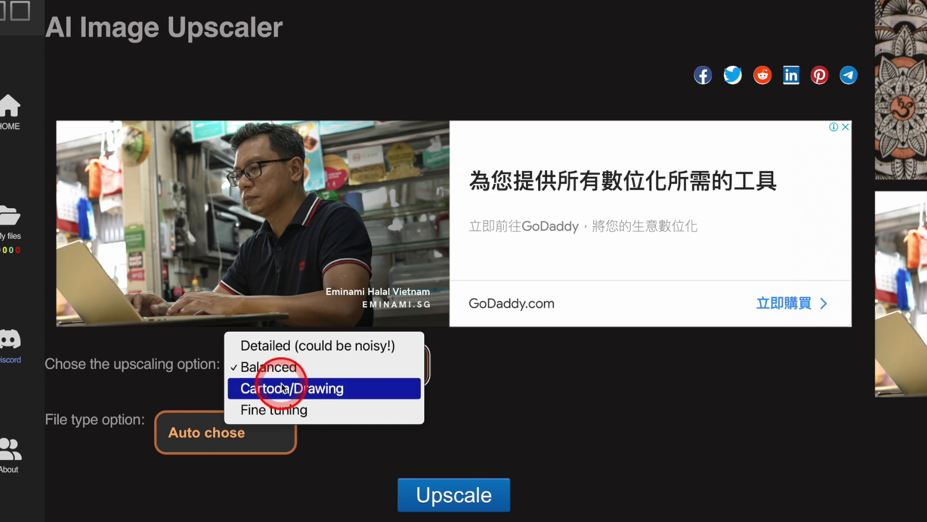
mouse_move(207, 503)
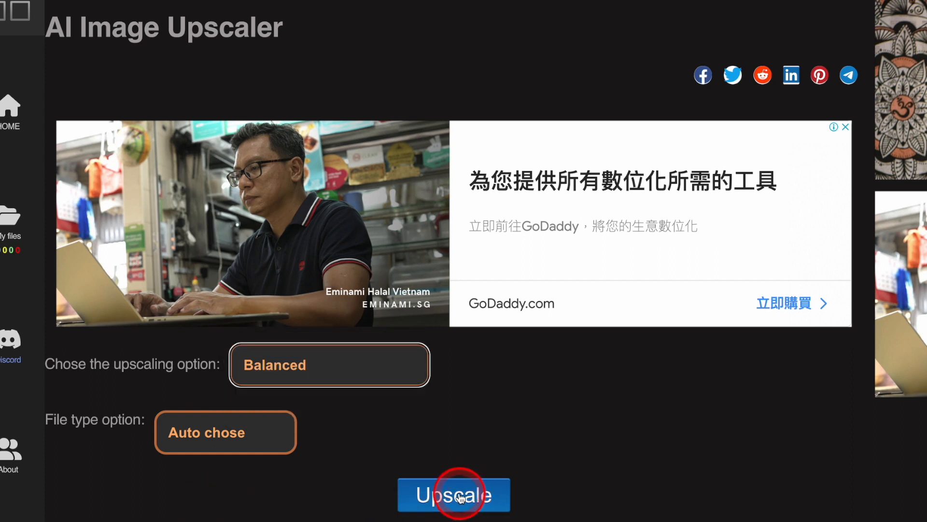
Step: Run the Balanced upscale on the astronaut image and download the finished file
left_click(458, 495)
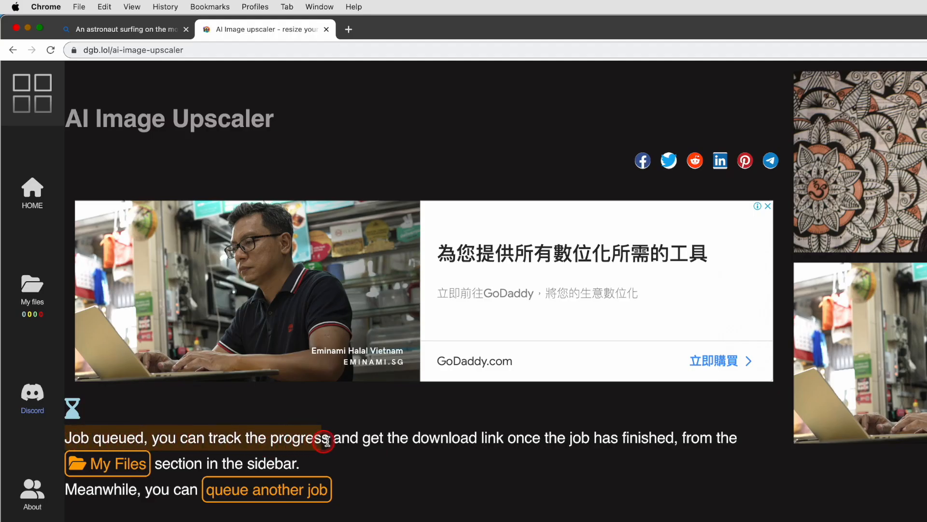
left_click_drag(324, 441, 676, 445)
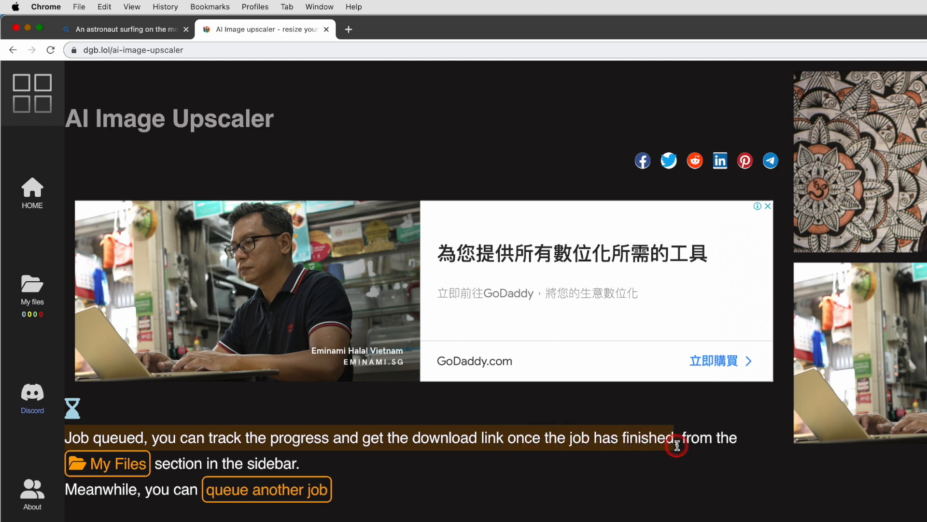
left_click(107, 463)
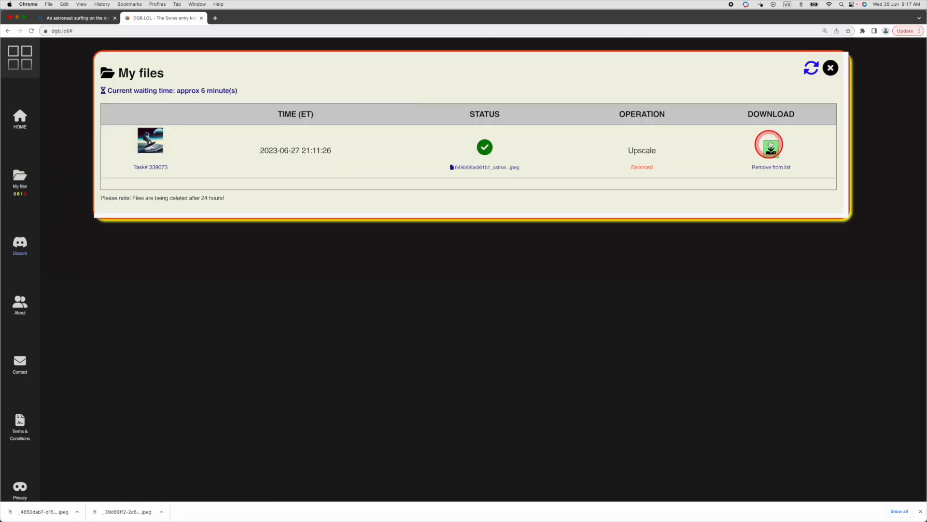
left_click(770, 145)
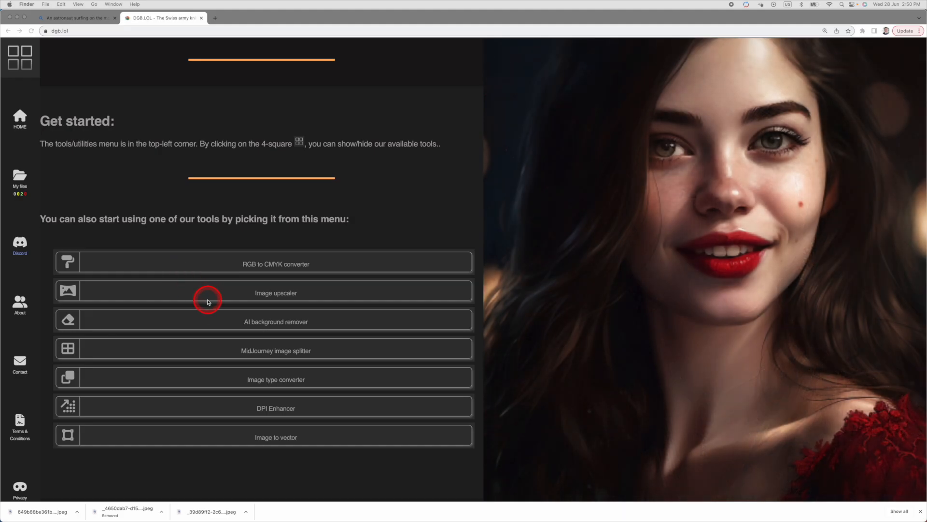
mouse_move(299, 321)
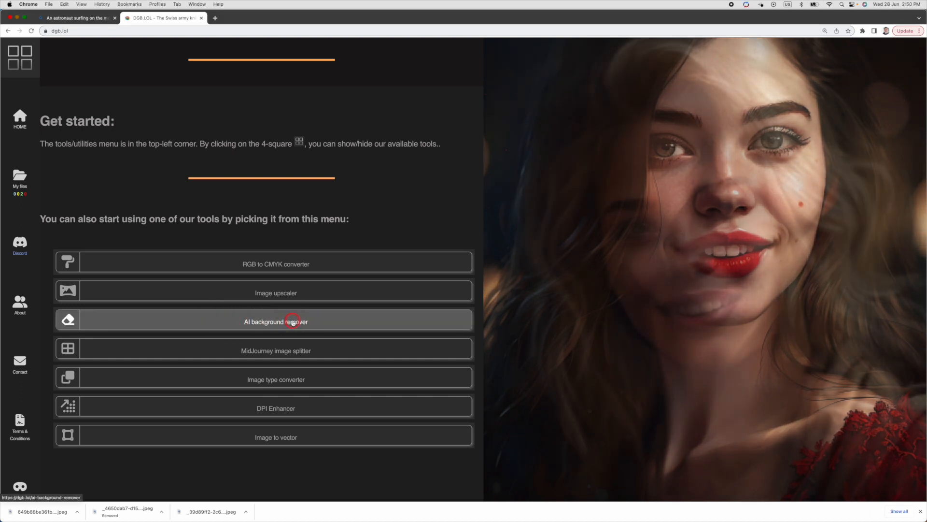
Step: Open dgb.lol's AI background remover and start removing the image's background
left_click(291, 322)
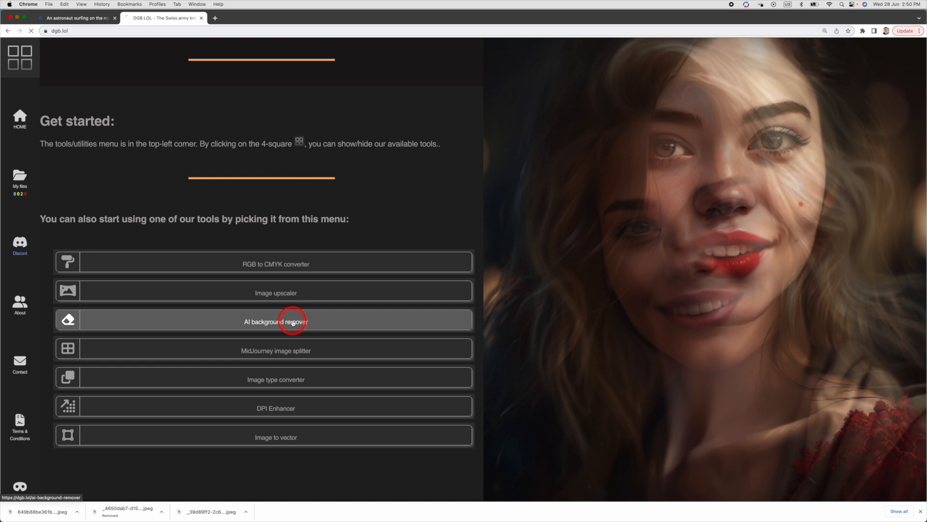
left_click(286, 321)
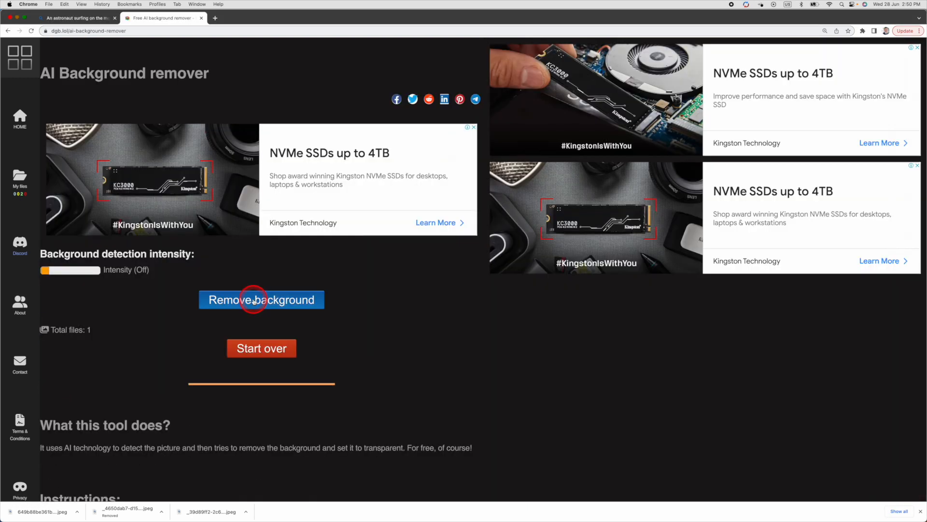
left_click(261, 299)
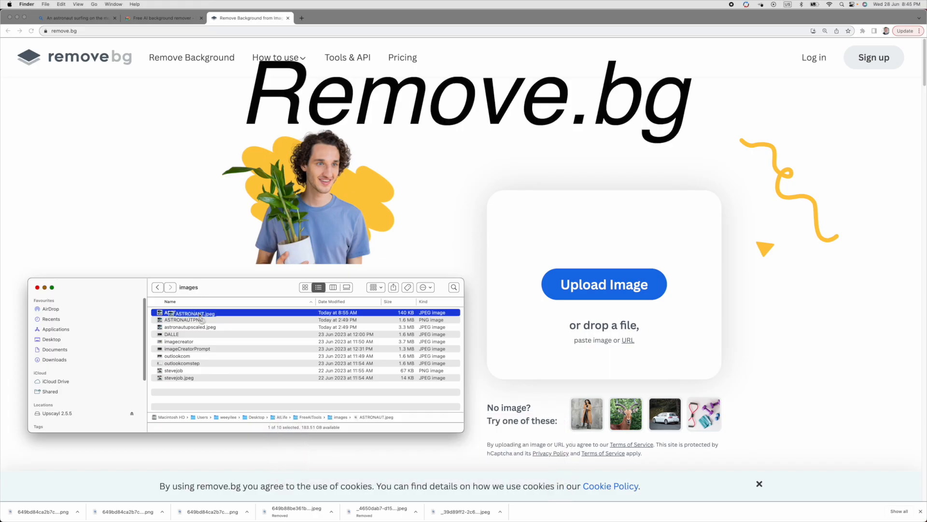
Step: Drop ASTRONAUT.jpeg onto remove.bg to cut out its background
left_click_drag(184, 313, 603, 302)
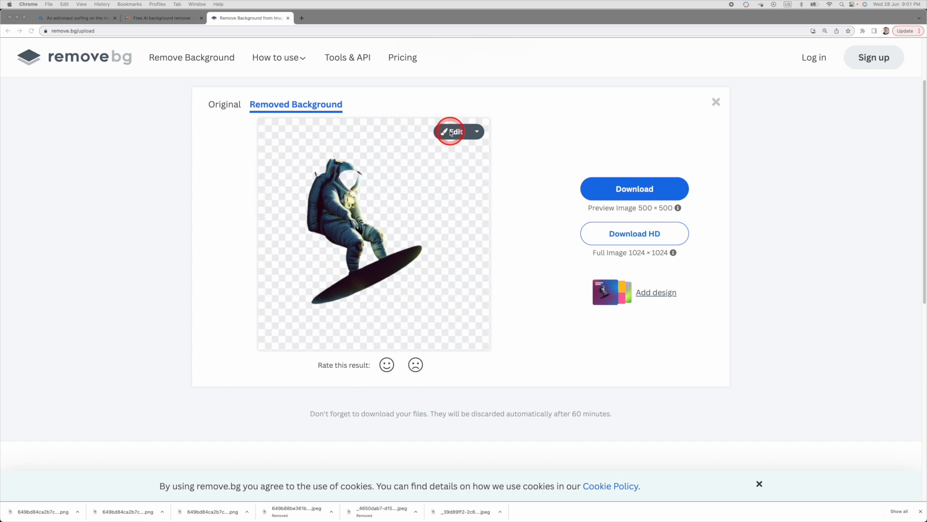
Step: Repaint the helmet visor with a smaller Restore brush and download the edited PNG
left_click(455, 131)
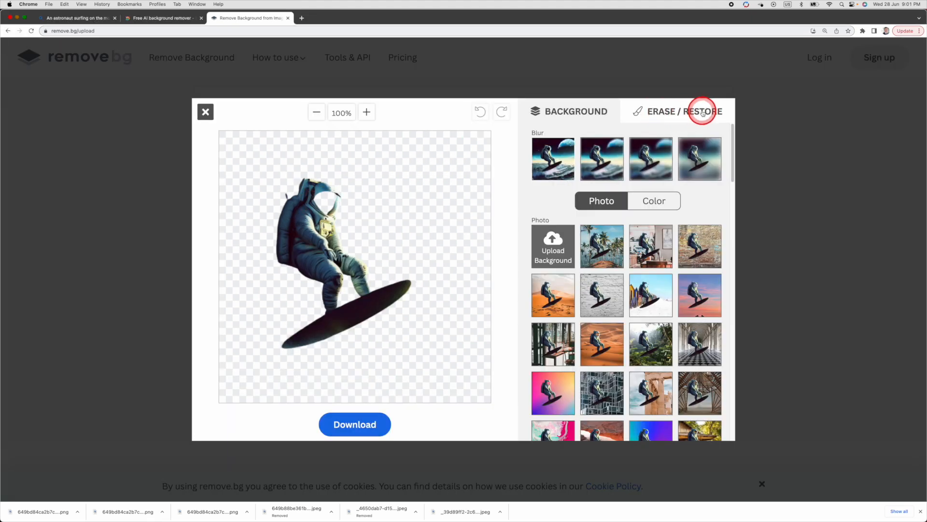
left_click(700, 111)
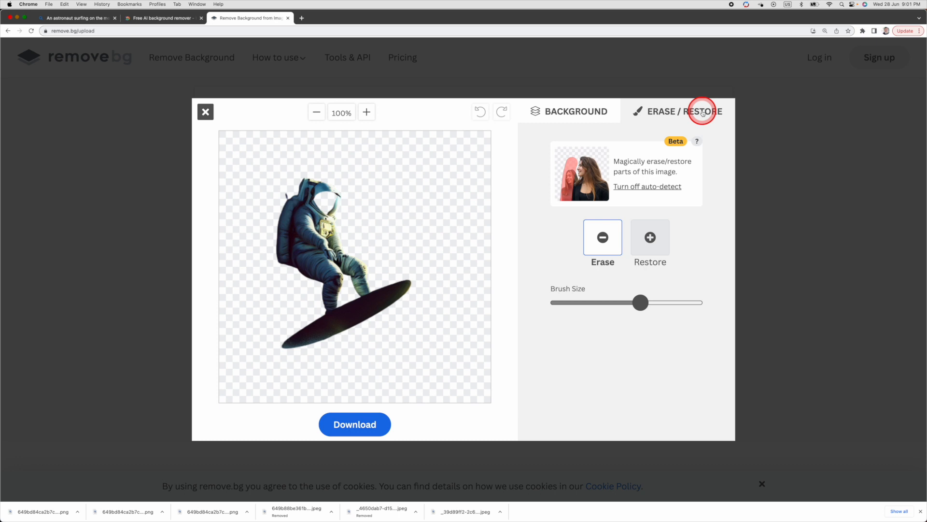
left_click(650, 237)
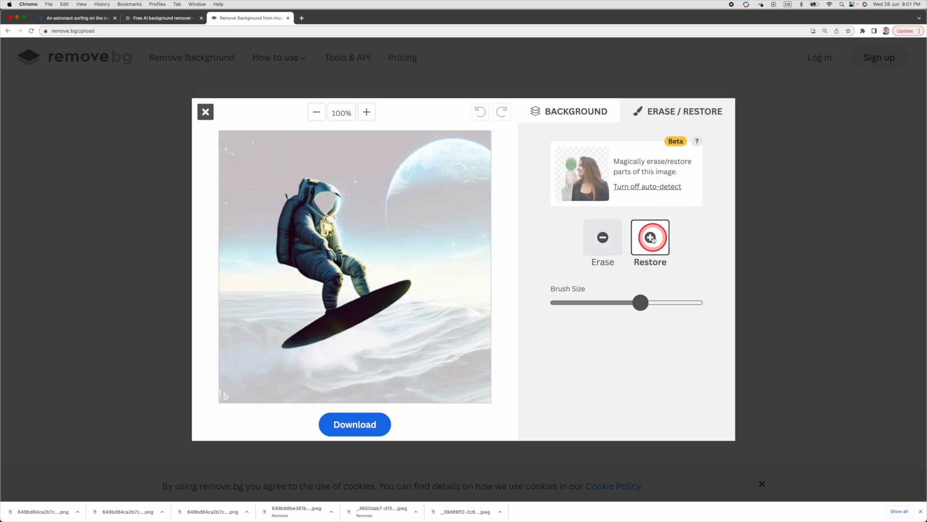
left_click_drag(640, 302, 607, 302)
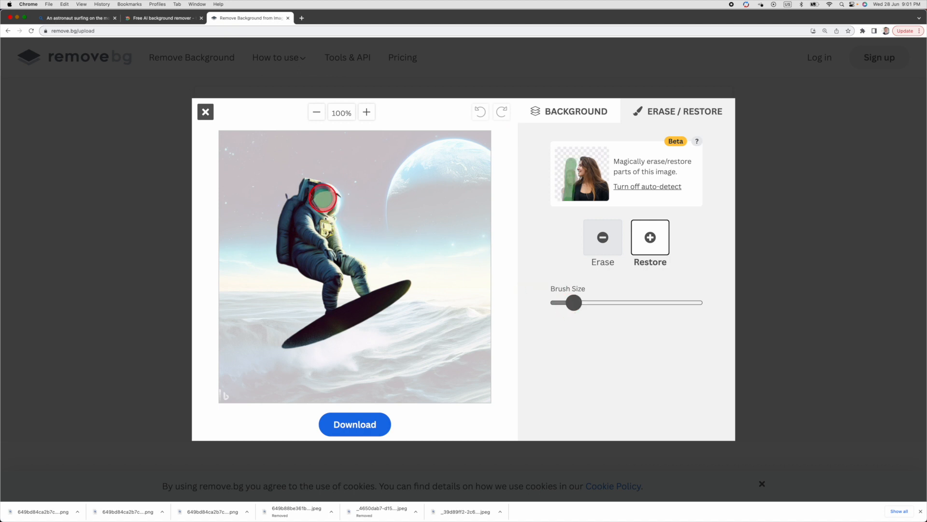
left_click(636, 346)
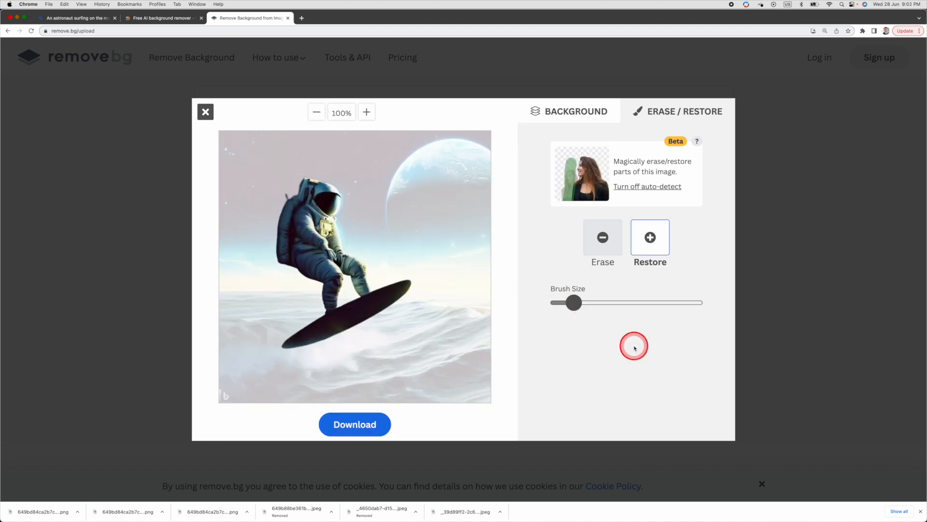
left_click(573, 112)
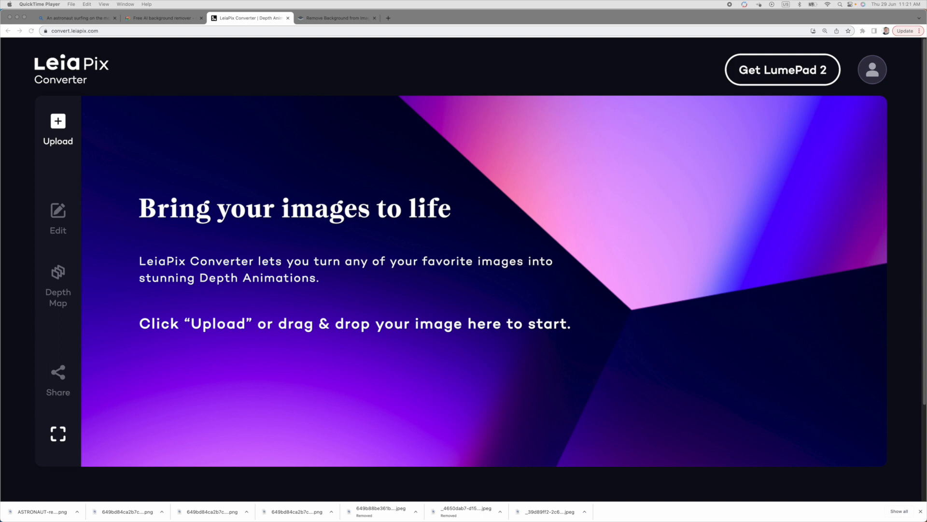
Step: Upload the astronaut surfing image into LeiaPix Converter
left_click(57, 121)
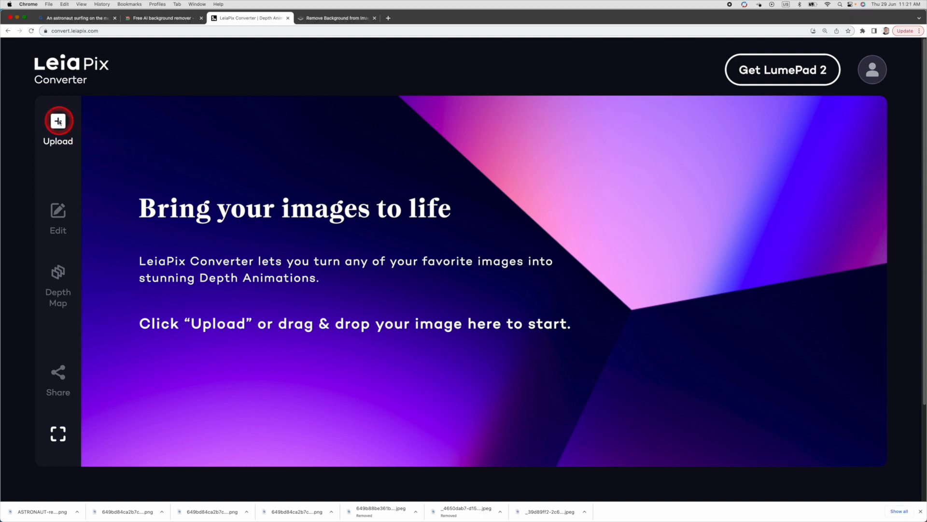
left_click(57, 121)
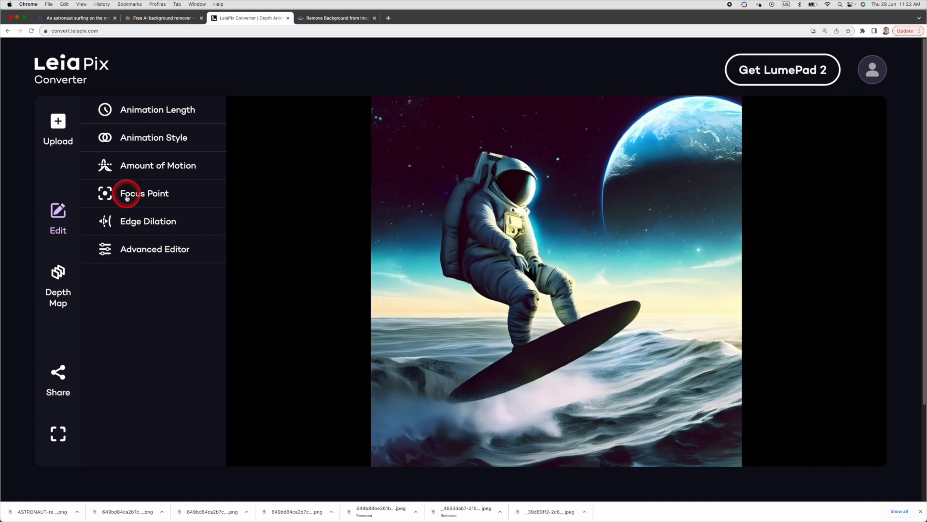
mouse_move(134, 114)
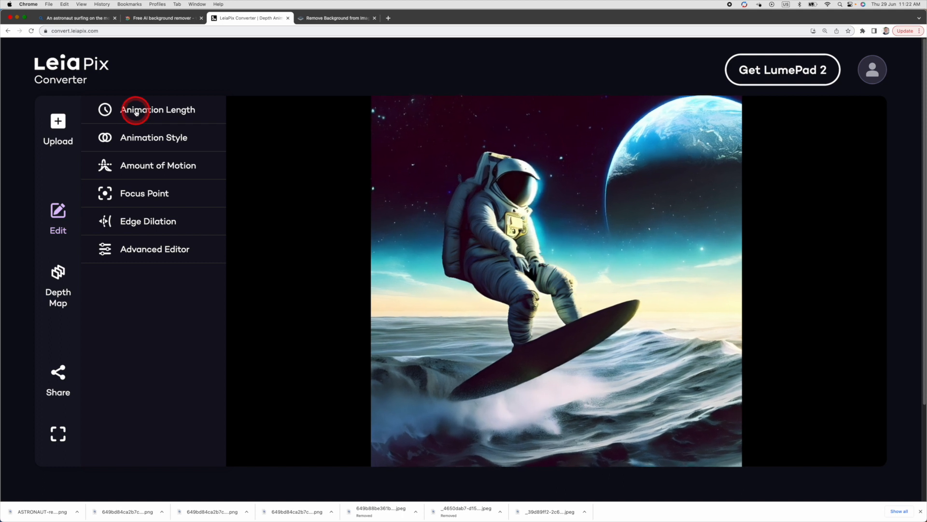
Step: Set animation length to 4s and style to Vertical, then show Amount of Motion
left_click(158, 110)
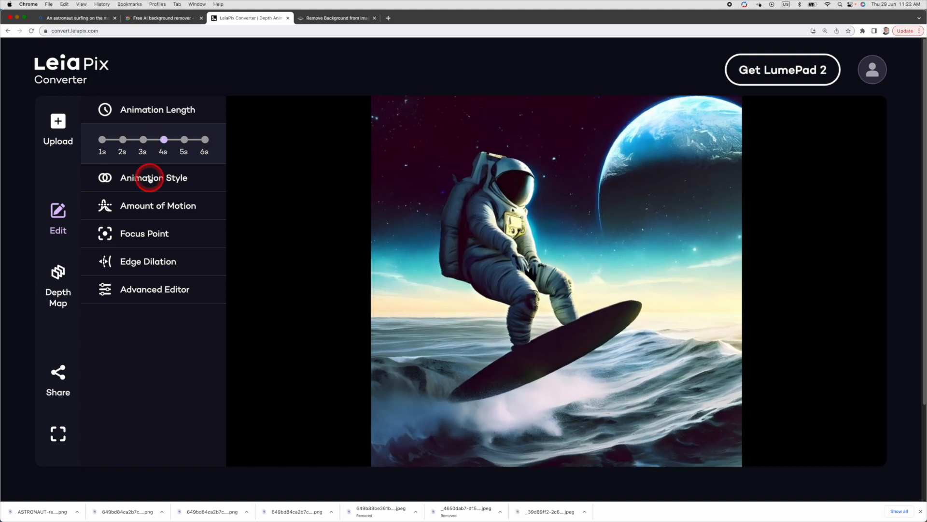
left_click(153, 178)
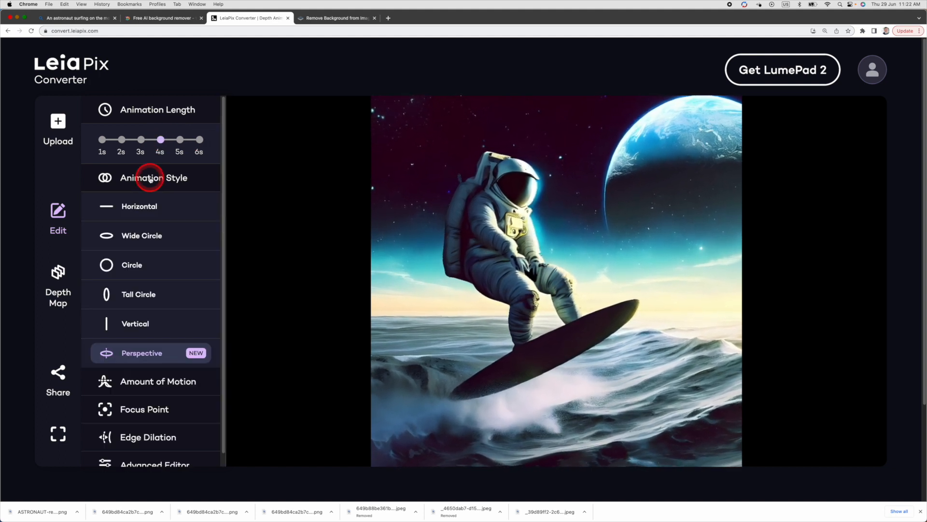
left_click(139, 206)
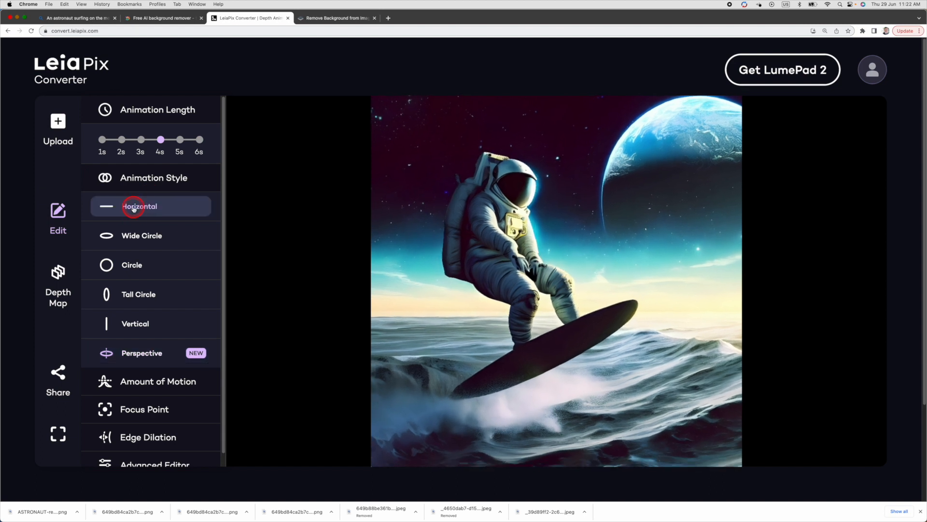
left_click(133, 207)
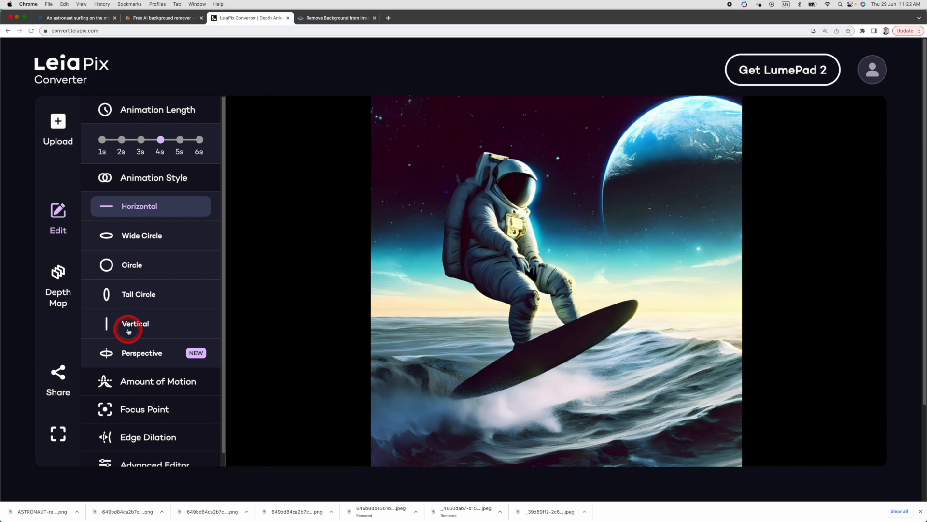
left_click(134, 324)
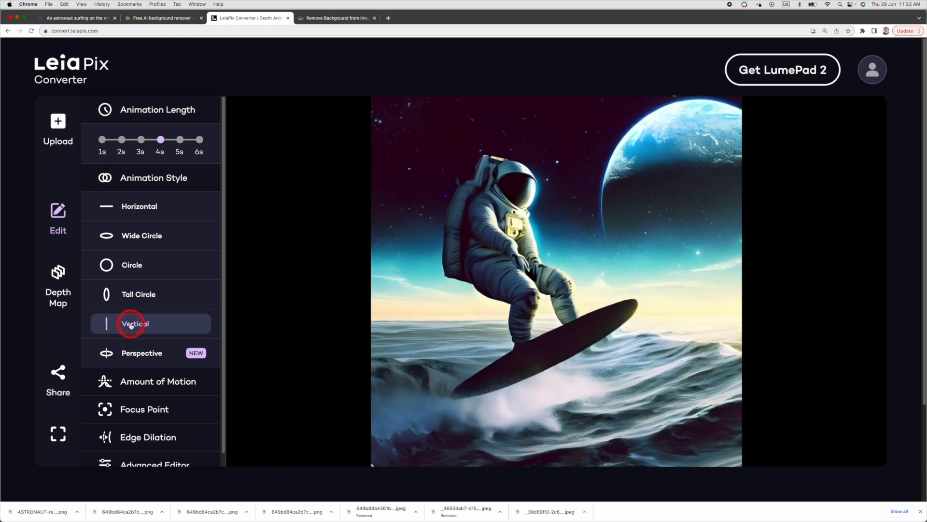
left_click(140, 355)
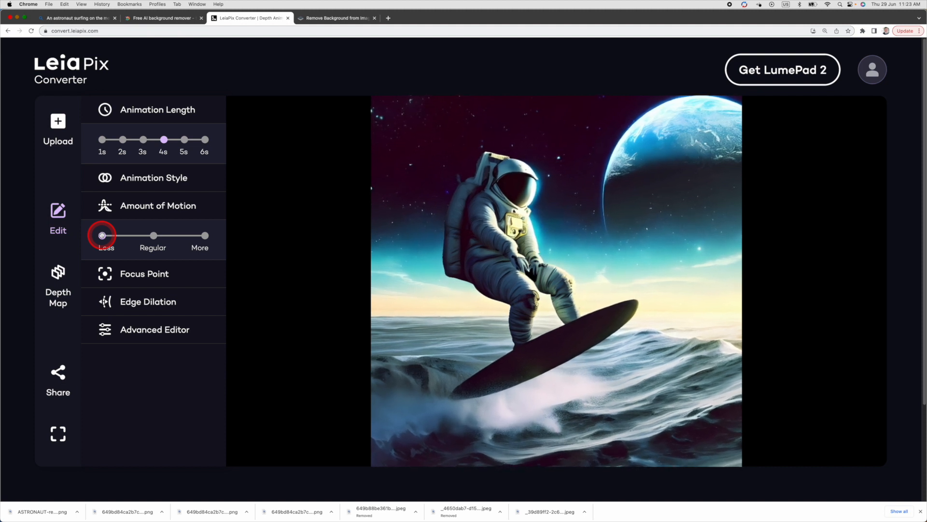
Step: Set the amount of motion to maximum and center the focus point
left_click_drag(102, 235, 204, 234)
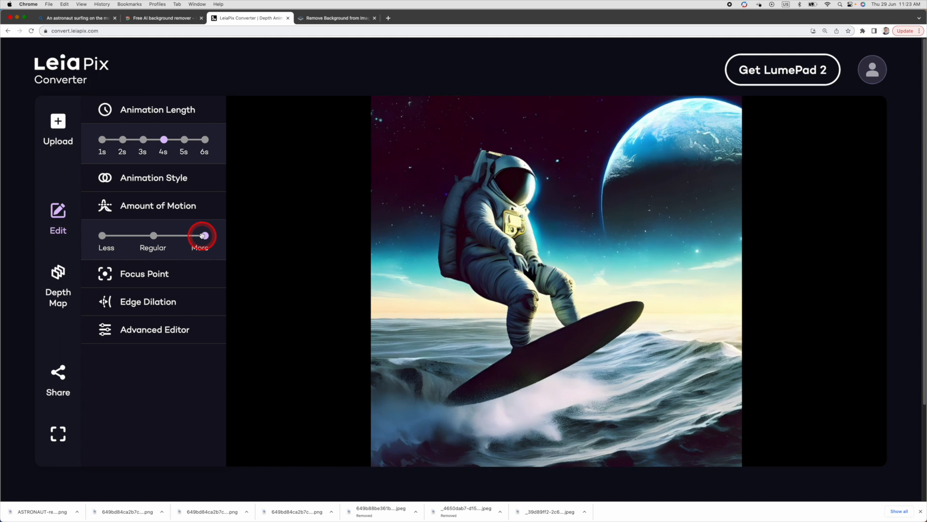
left_click_drag(204, 234, 206, 234)
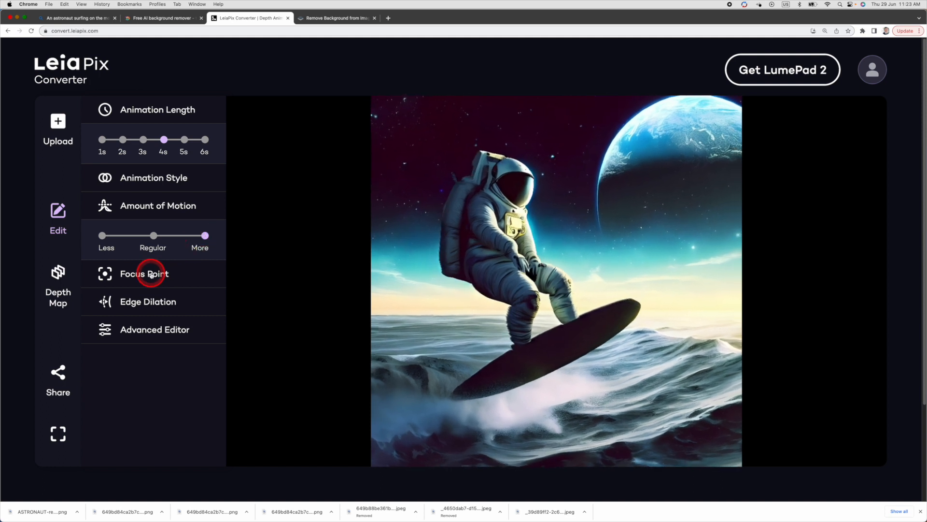
left_click(144, 273)
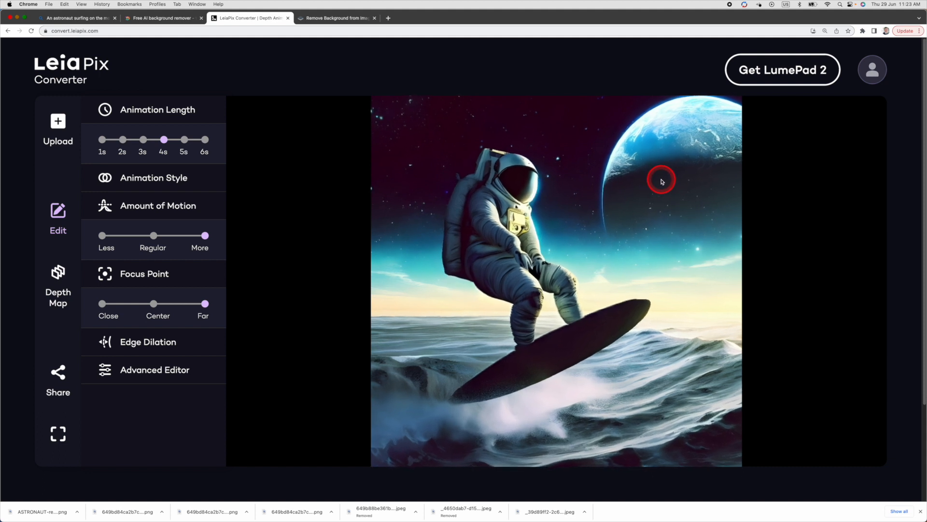
left_click(154, 304)
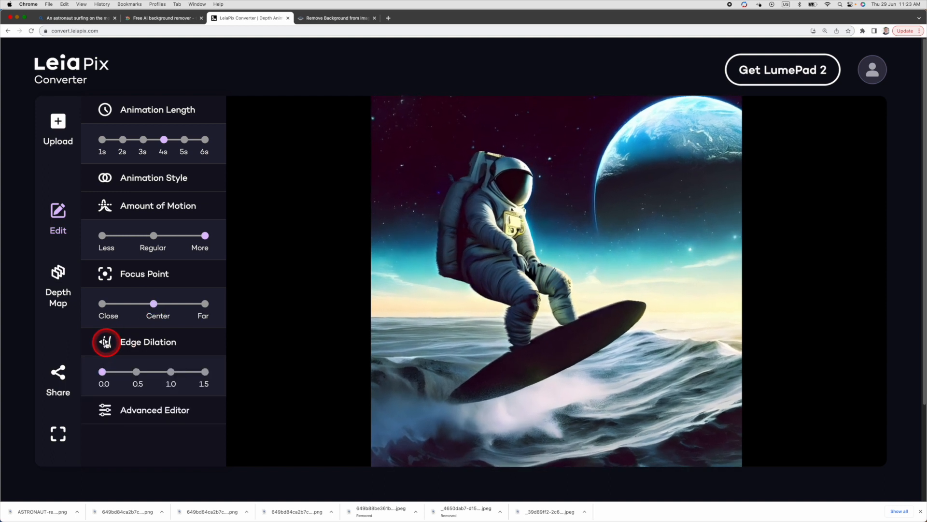
Step: Raise edge dilation to its maximum of 1.5
scroll("down", 3)
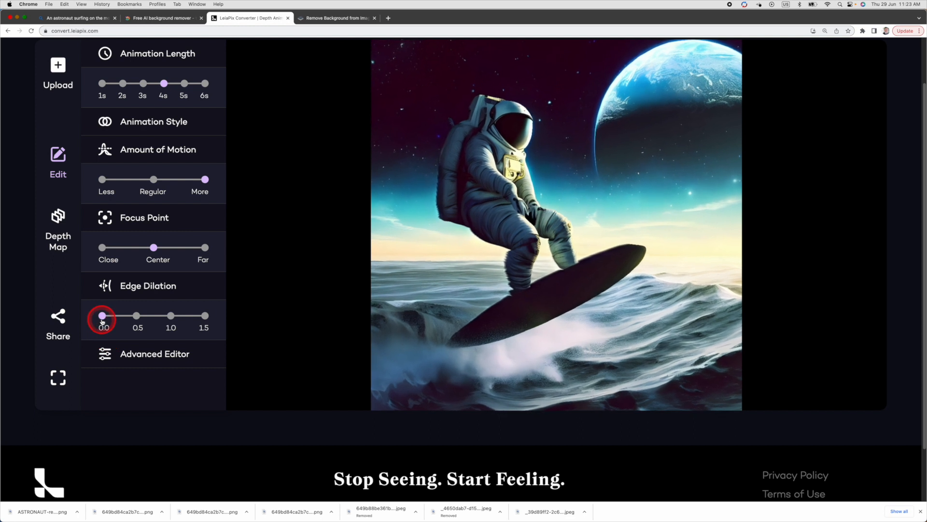
left_click_drag(101, 316, 204, 315)
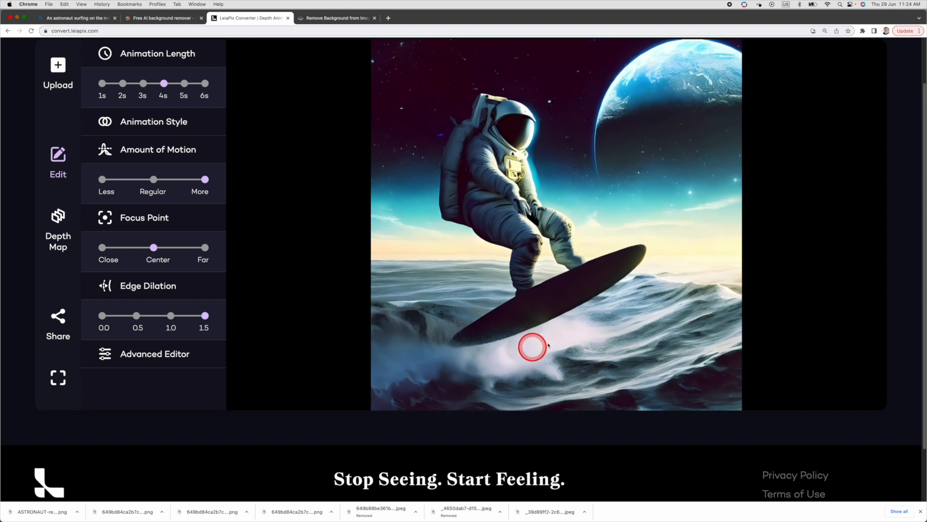
left_click(155, 353)
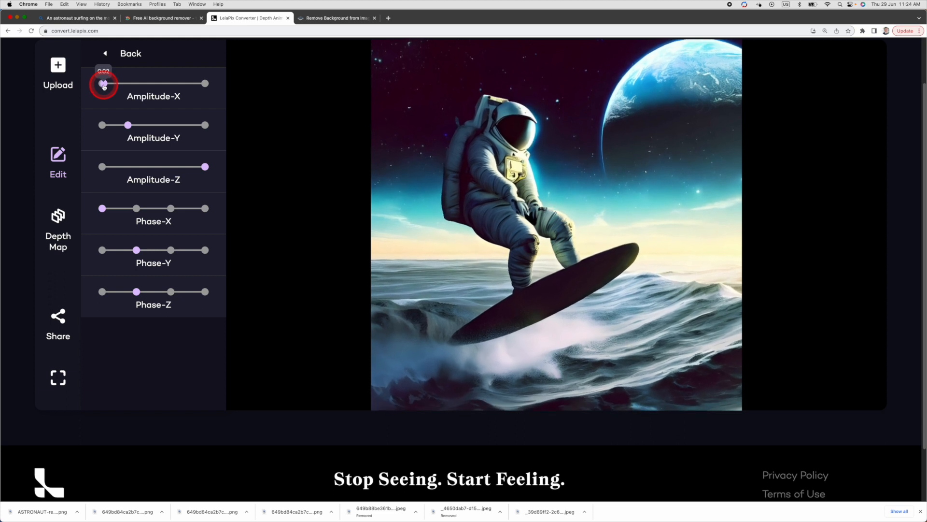
Step: Max out the Amplitude-X and Amplitude-Y motion sliders
left_click_drag(102, 83, 205, 83)
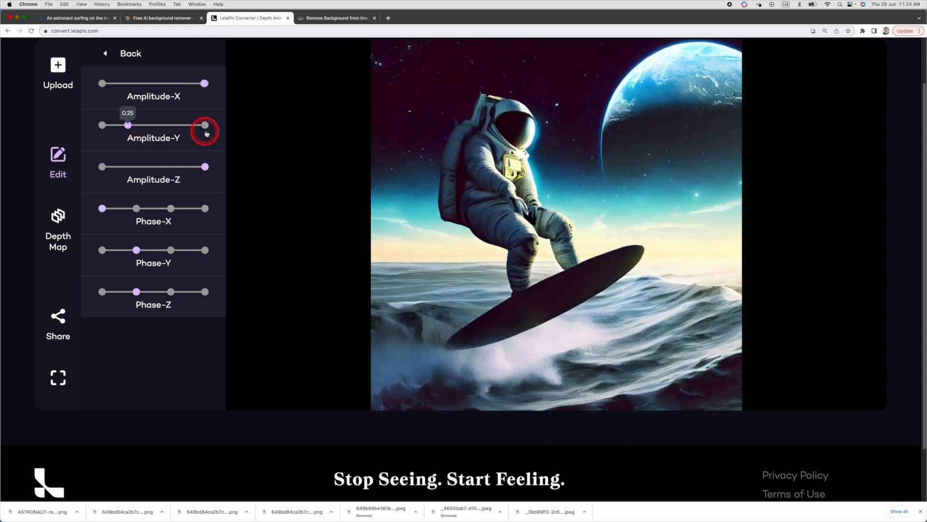
left_click_drag(127, 124, 205, 124)
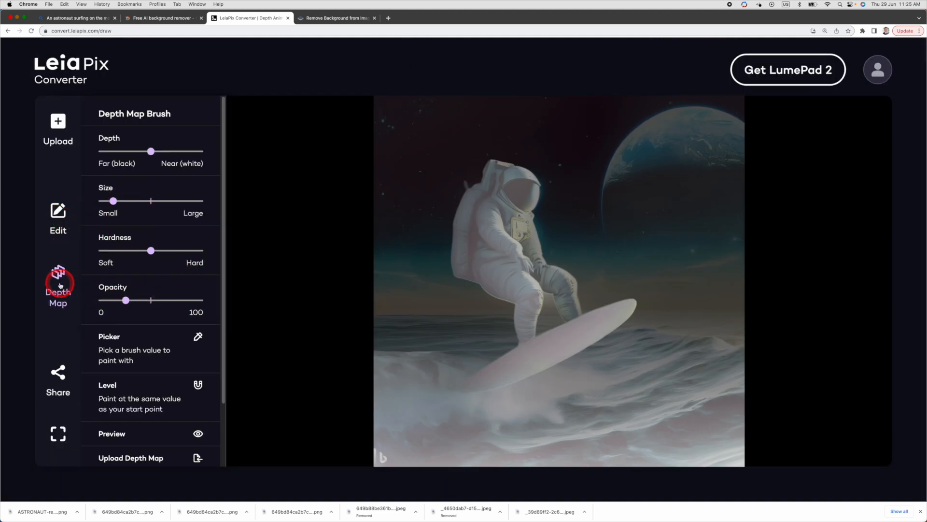
mouse_move(58, 373)
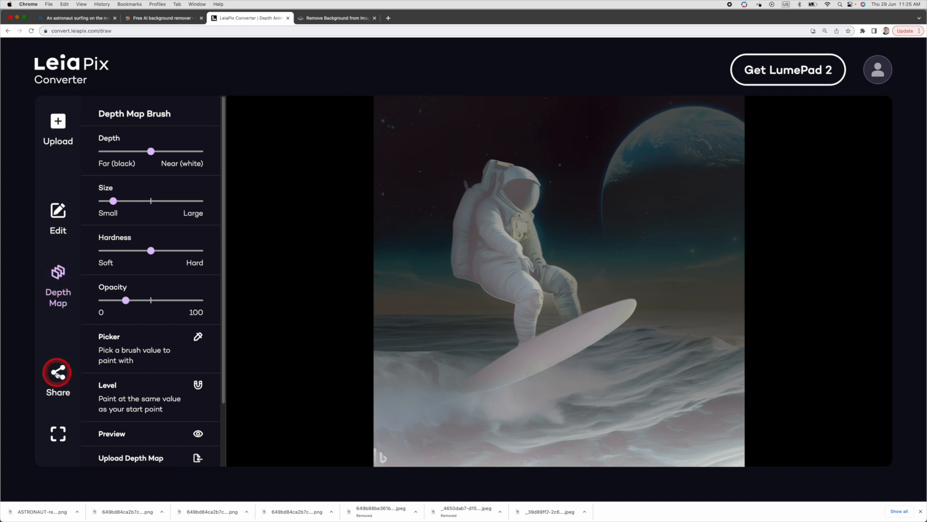
Step: Open the Share options and download the animated astronaut export
left_click(57, 374)
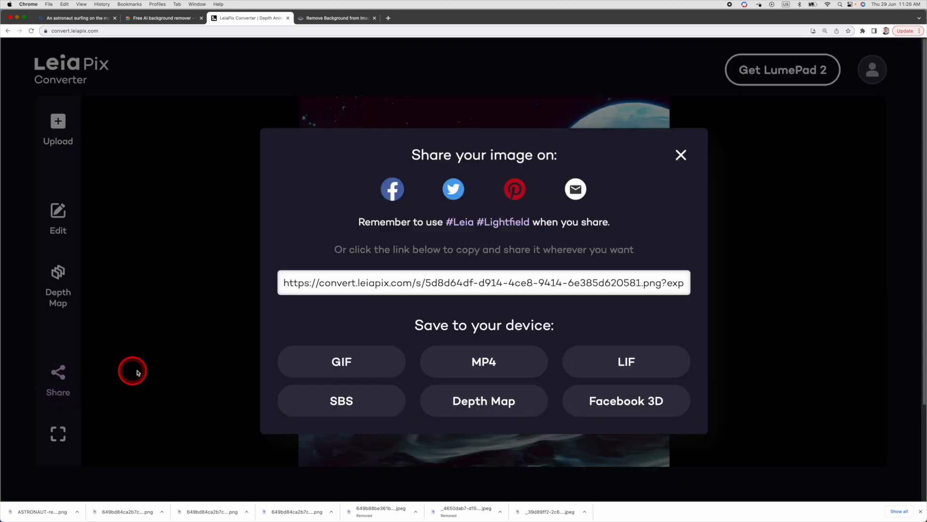
mouse_move(381, 367)
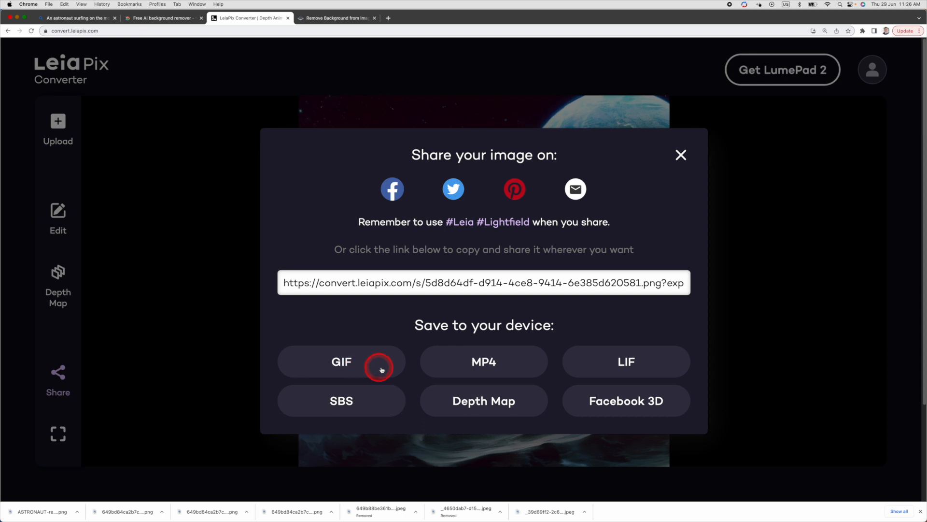
mouse_move(610, 411)
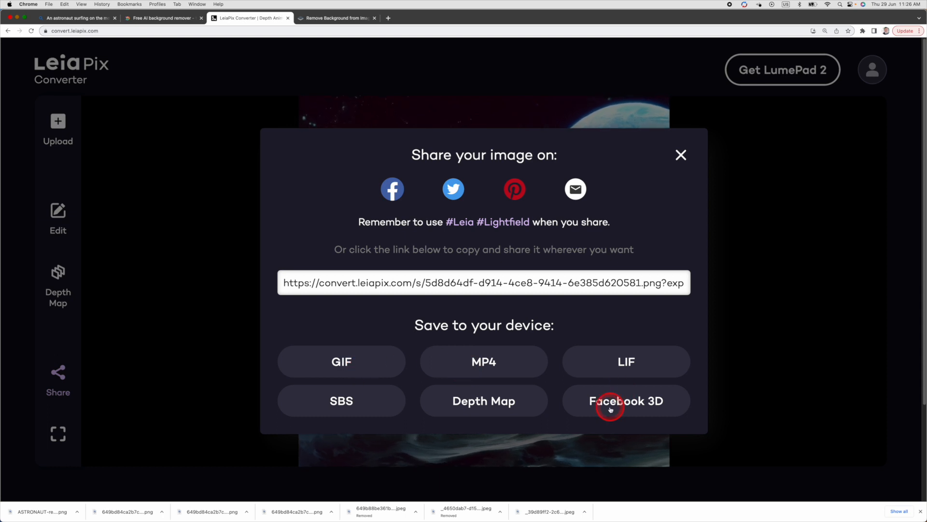
left_click(610, 409)
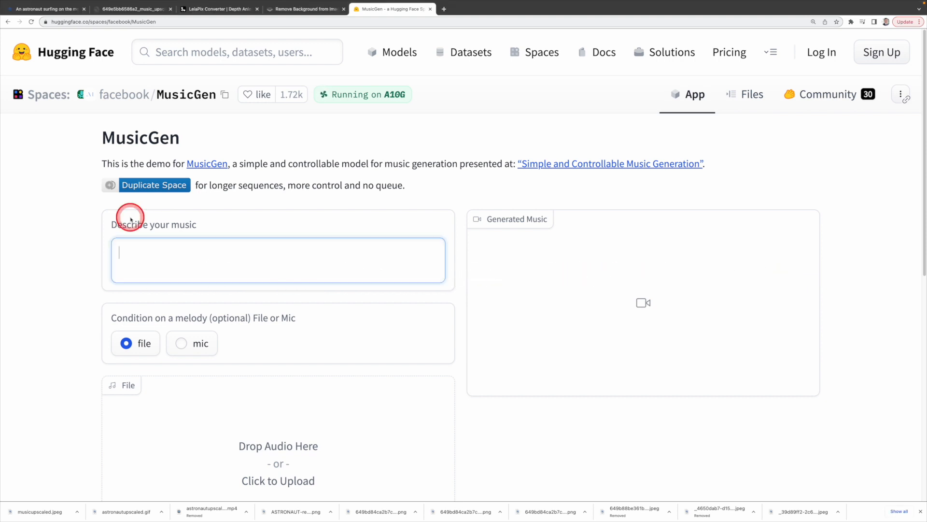
Step: Generate a 90's light rock clip, then a 70's electric-guitar rock song like Hotel California
type("90's light rock love song with guitar")
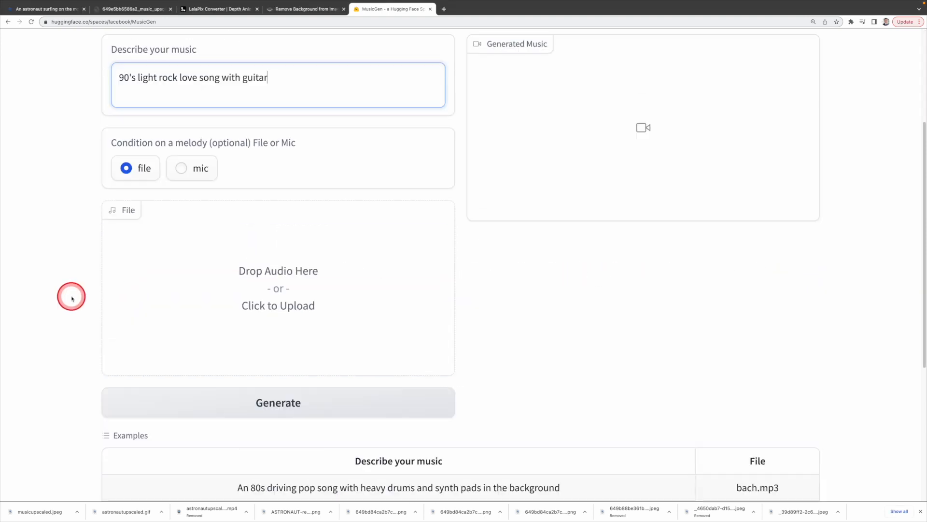
left_click(278, 402)
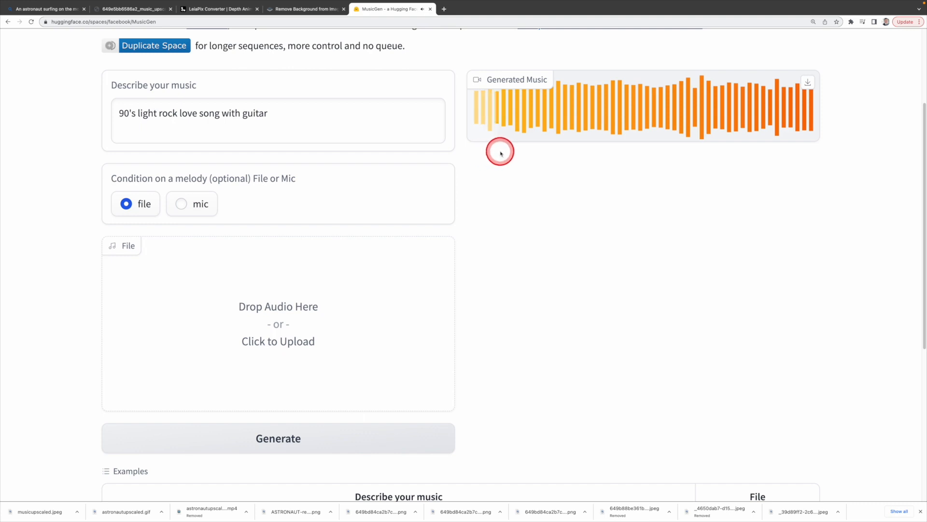
mouse_move(535, 160)
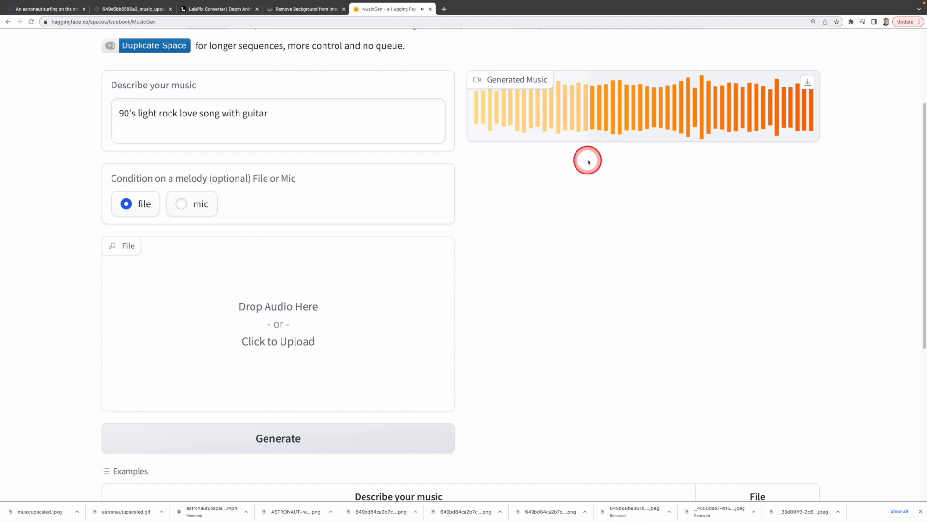
mouse_move(644, 164)
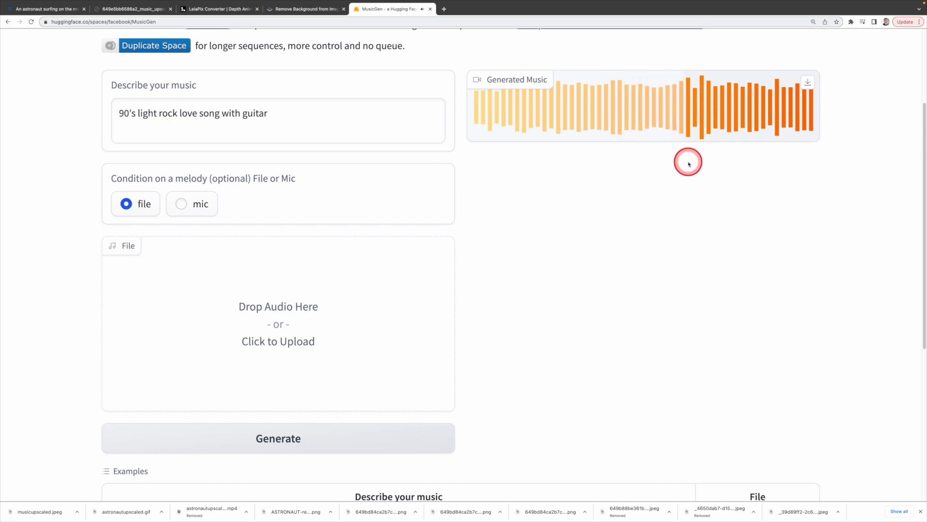
mouse_move(738, 161)
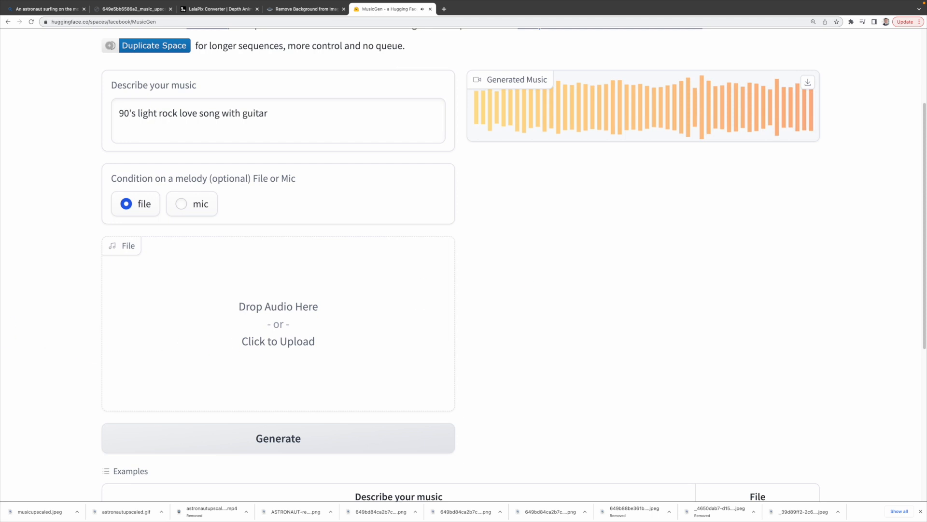
left_click(113, 132)
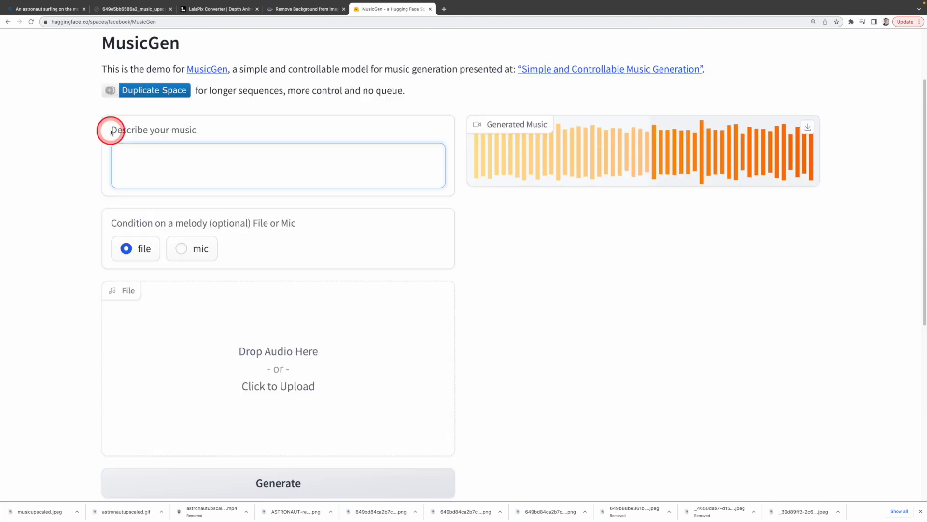
type("70's rock song with ele")
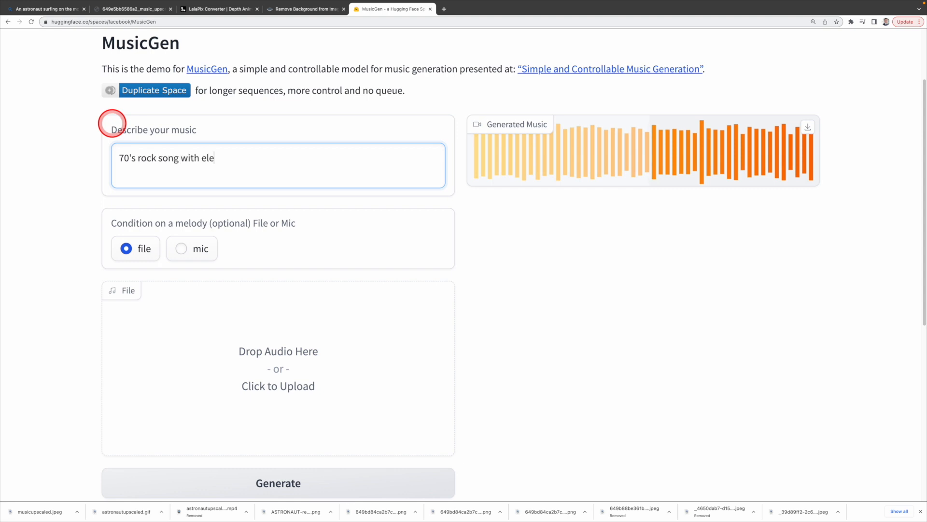
type("ctric guitar like Hotel C")
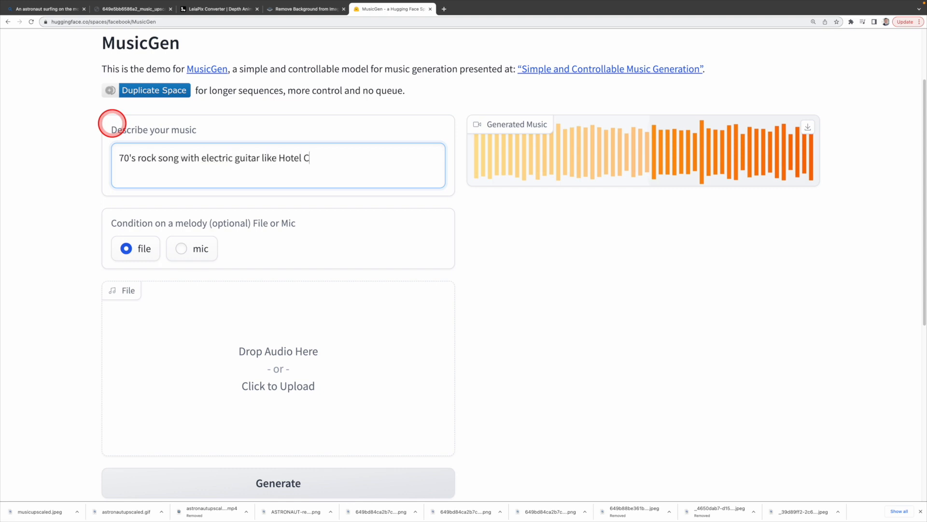
left_click(190, 482)
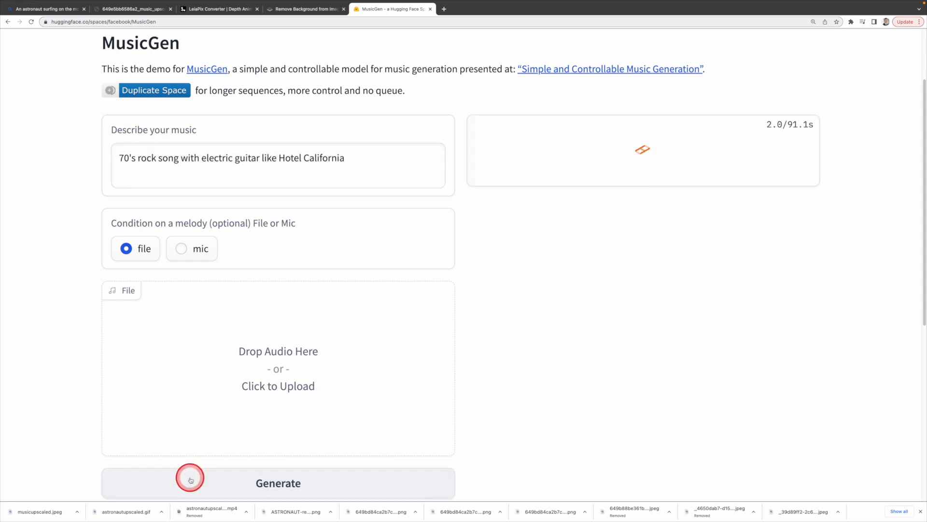
left_click(189, 480)
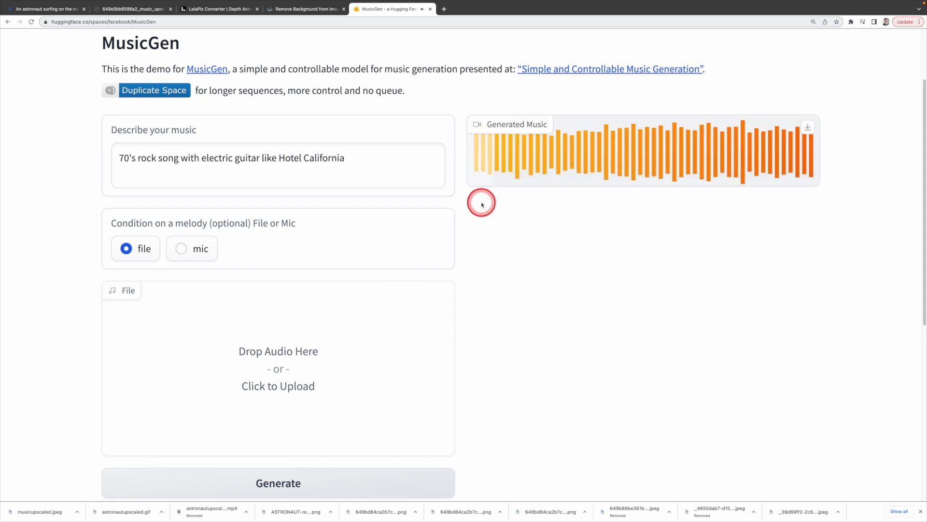
mouse_move(532, 208)
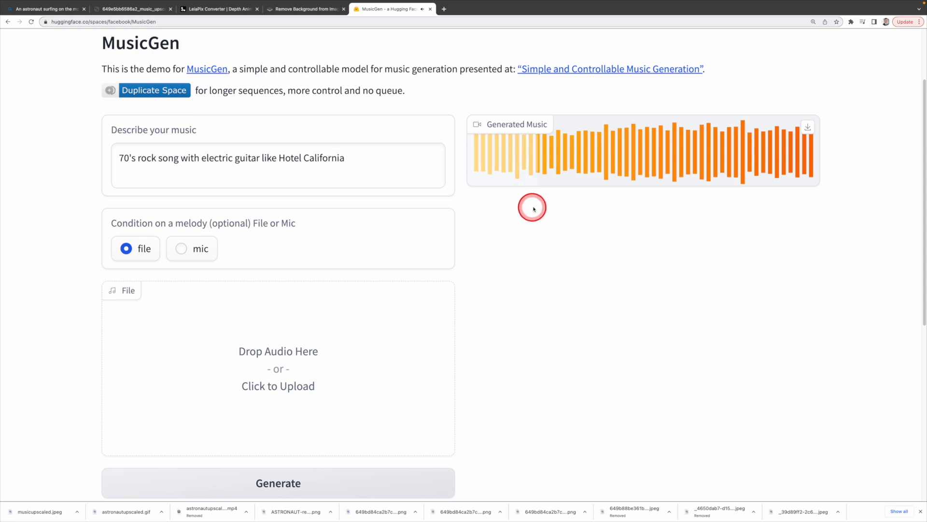
mouse_move(587, 205)
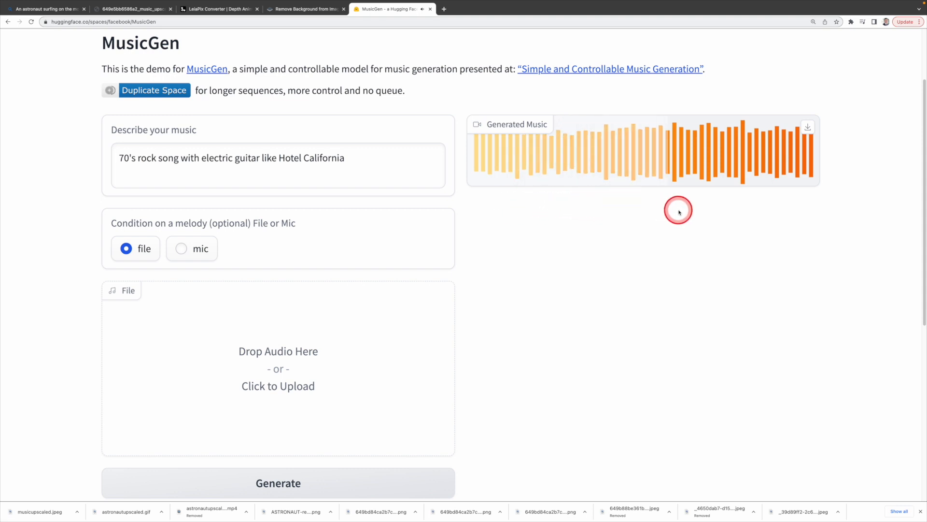
mouse_move(721, 207)
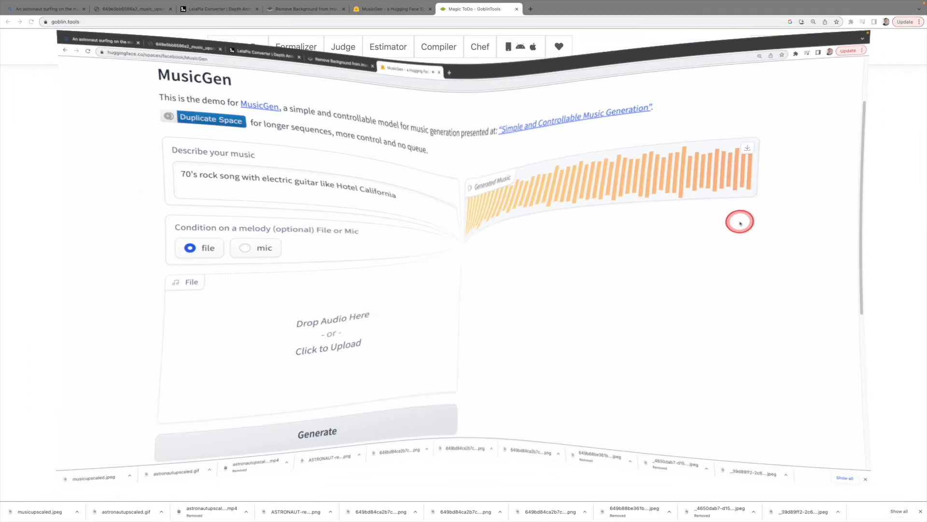
Step: Open goblin.tools Magic ToDo and add the item 'make a youtube video for this week'
left_click(479, 9)
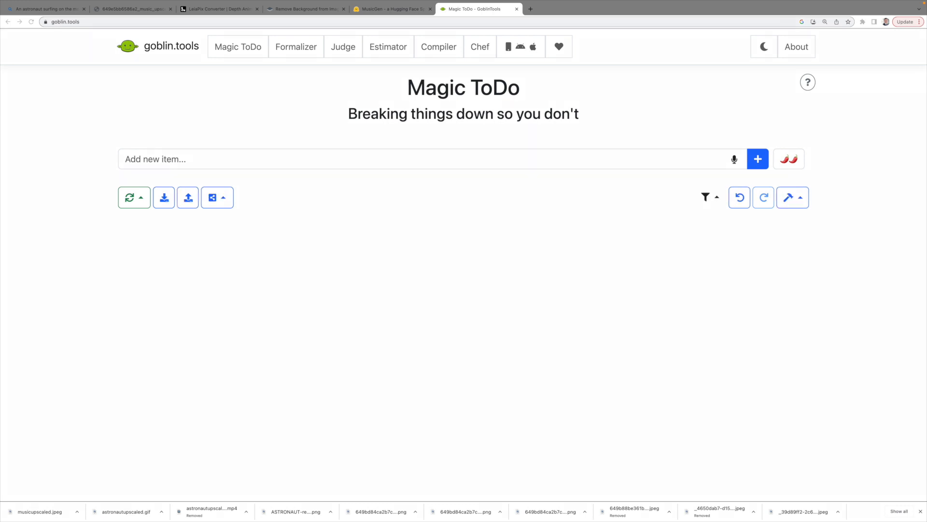
left_click(367, 198)
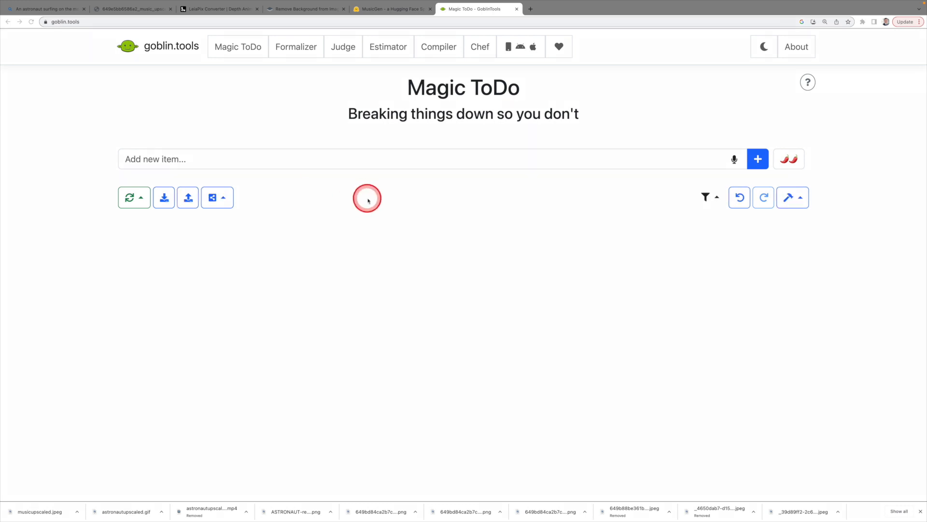
left_click(134, 159)
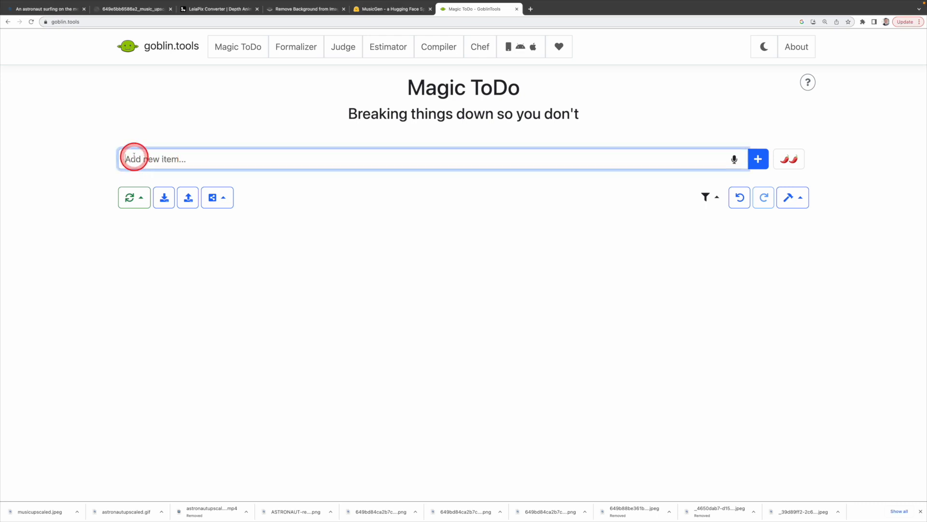
mouse_move(142, 125)
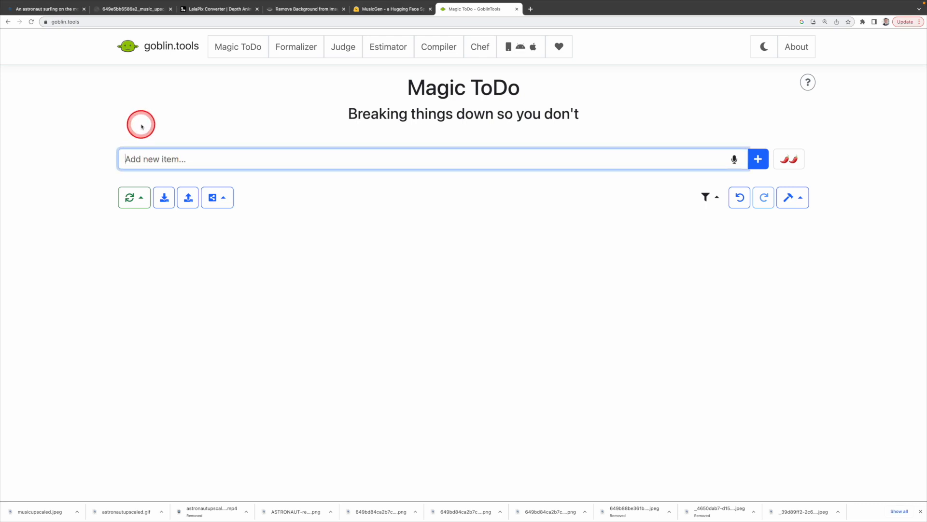
type("make a youtube video")
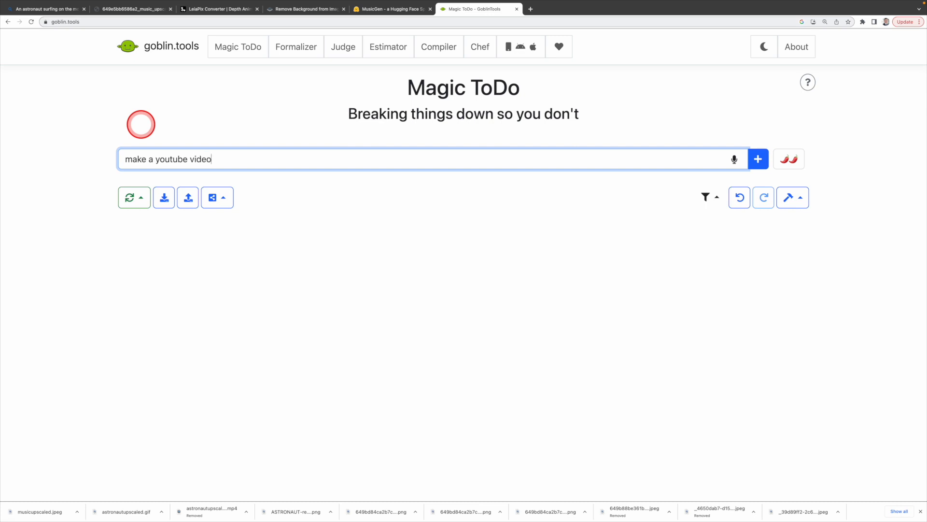
left_click(758, 159)
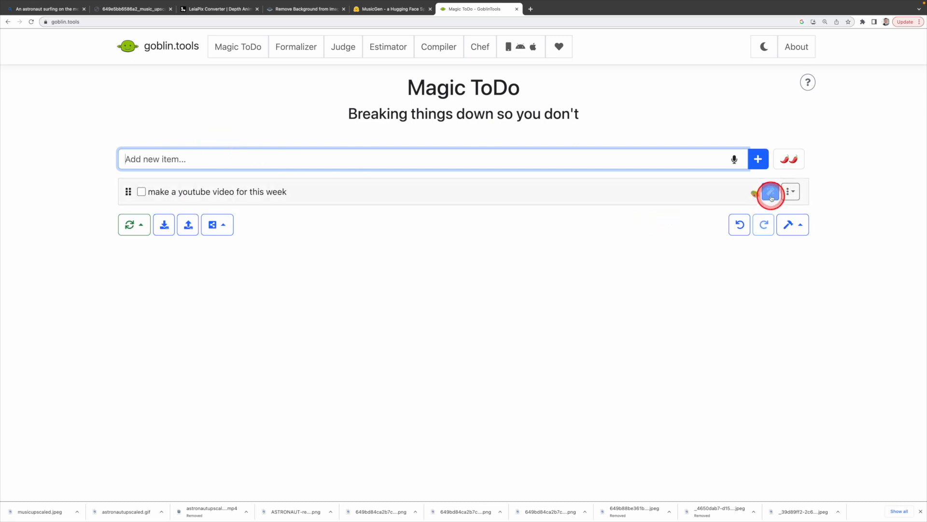
Step: Break the video task into subtasks, tick Brainstorm ideas, and add a photo-editor meeting
left_click(771, 192)
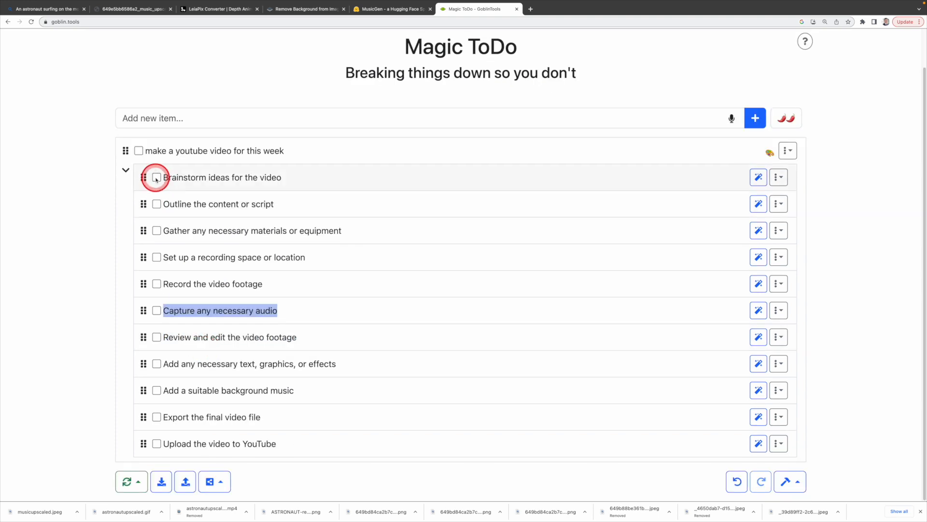
left_click(156, 177)
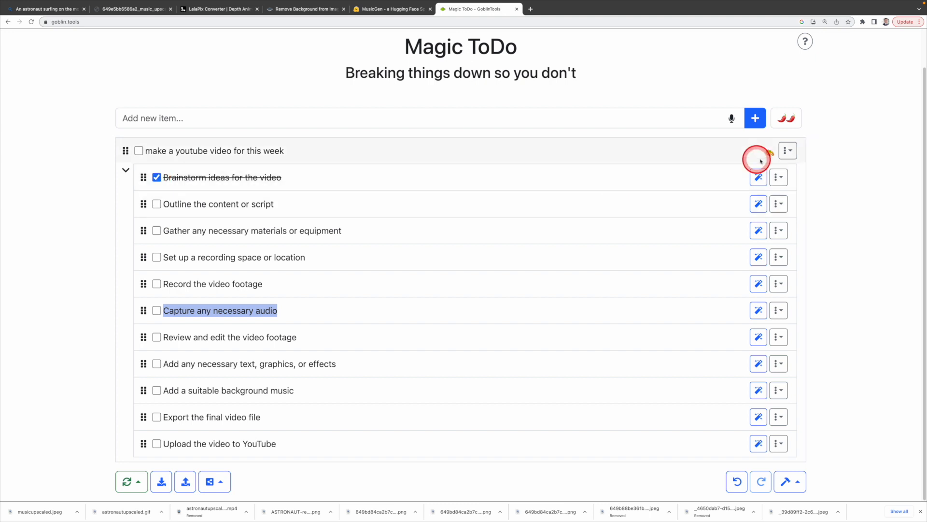
left_click(760, 150)
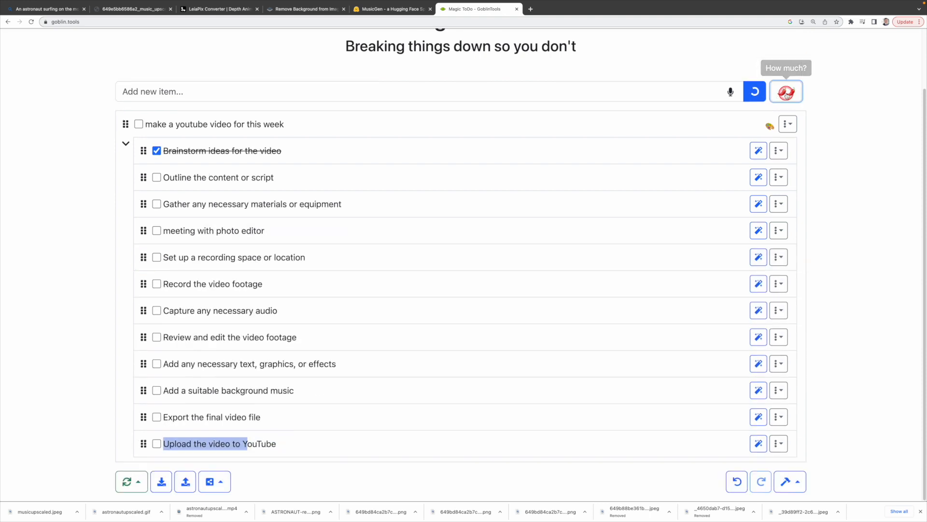
Step: Raise the chili-pepper breakdown level slider higher
left_click(786, 91)
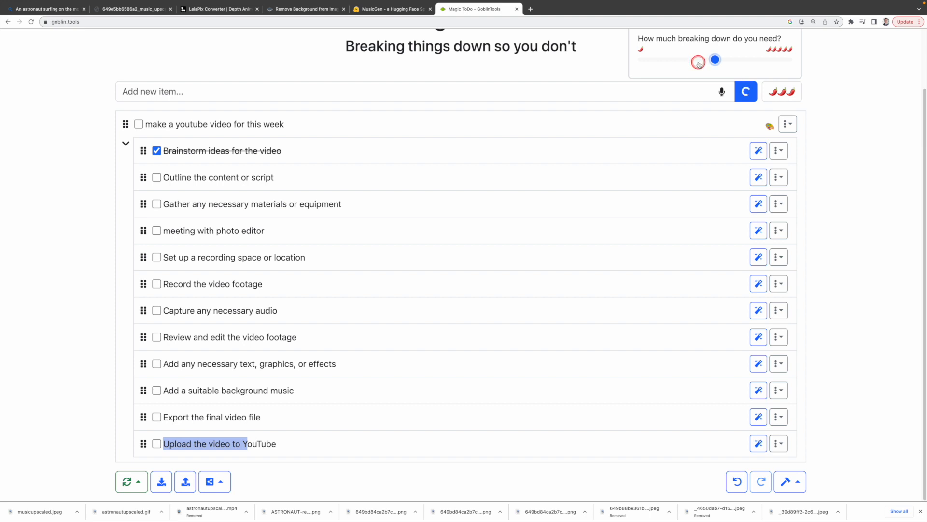
left_click_drag(715, 59, 751, 59)
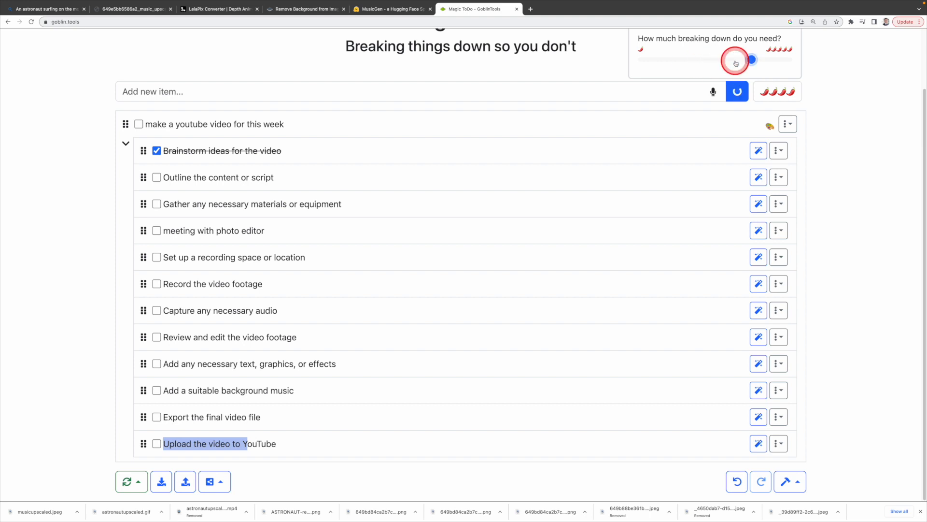
left_click_drag(735, 59, 692, 59)
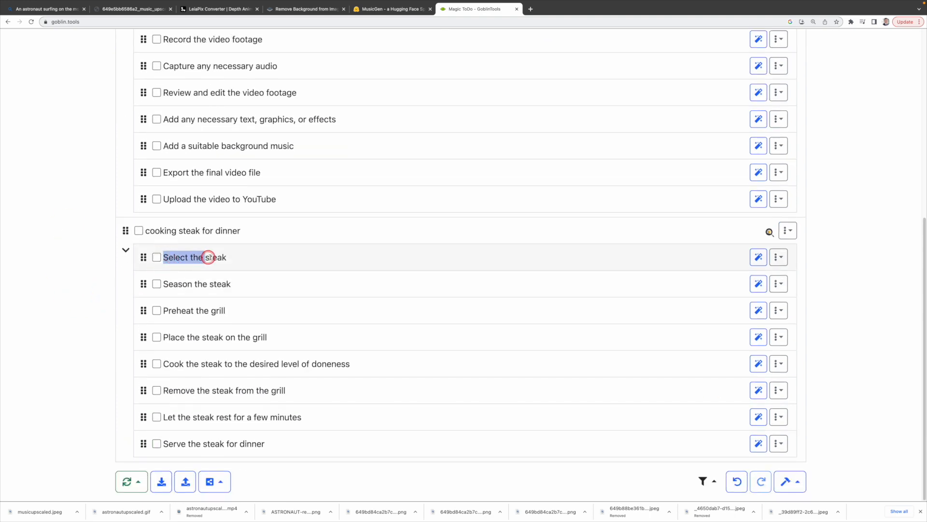
Step: Review the steak dinner steps, highlighting 'Select the steak' and 'Season the steak'
double_click(211, 284)
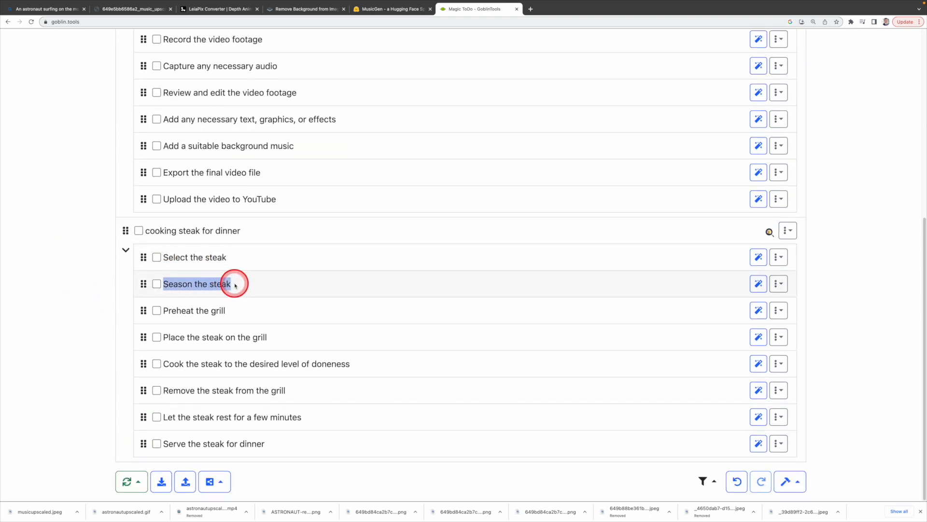
left_click(164, 337)
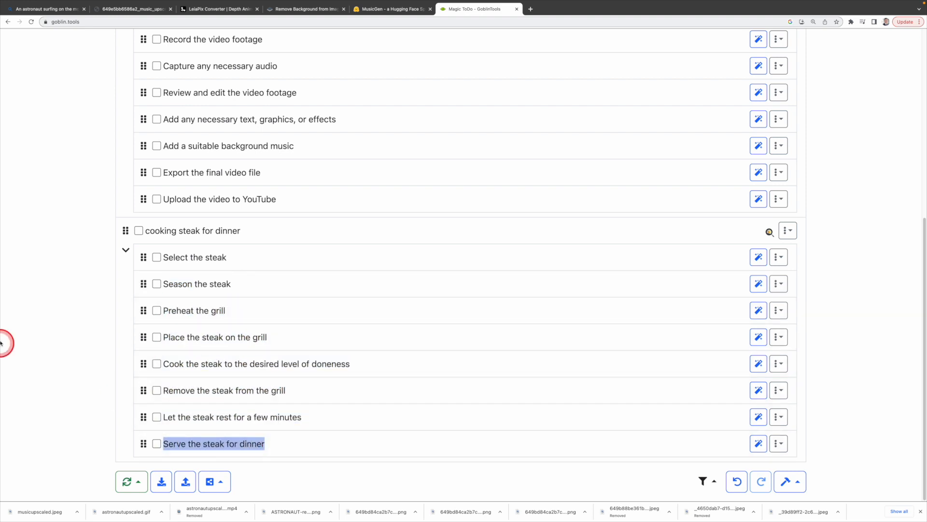
left_click(436, 47)
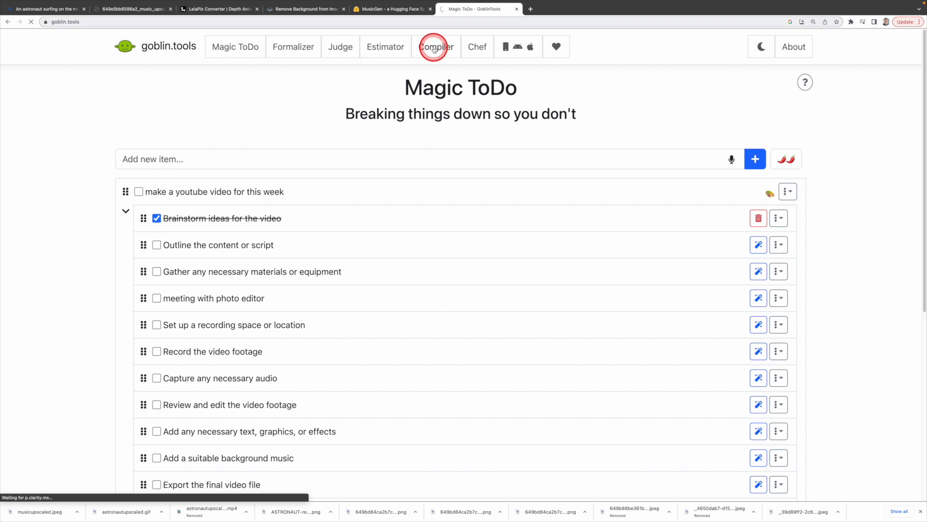
Step: In Compiler, turn the yoga, jogging, YouTube video and groceries braindump into tasks
left_click(437, 46)
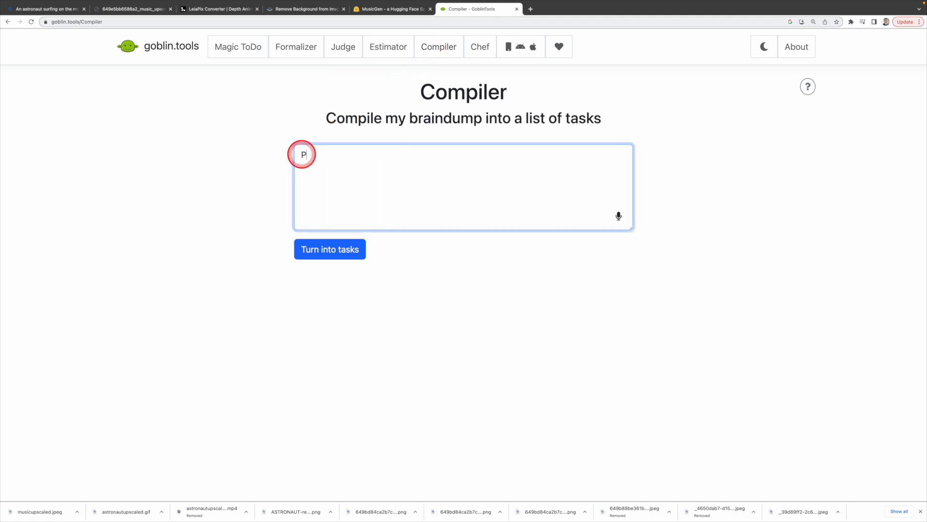
type("Practice yoga for 60 minutes on Monday, Wednesday, Saturday and Sunday on")
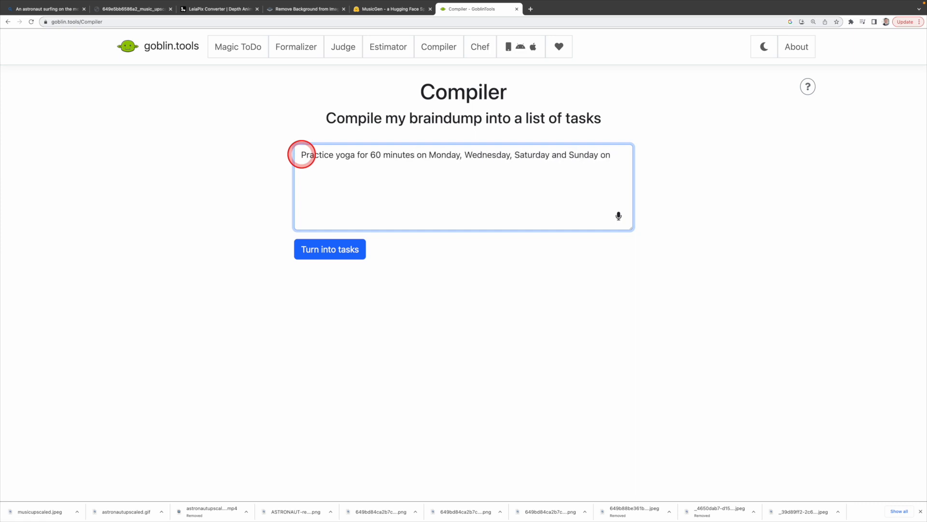
type("6pm. jogging fo")
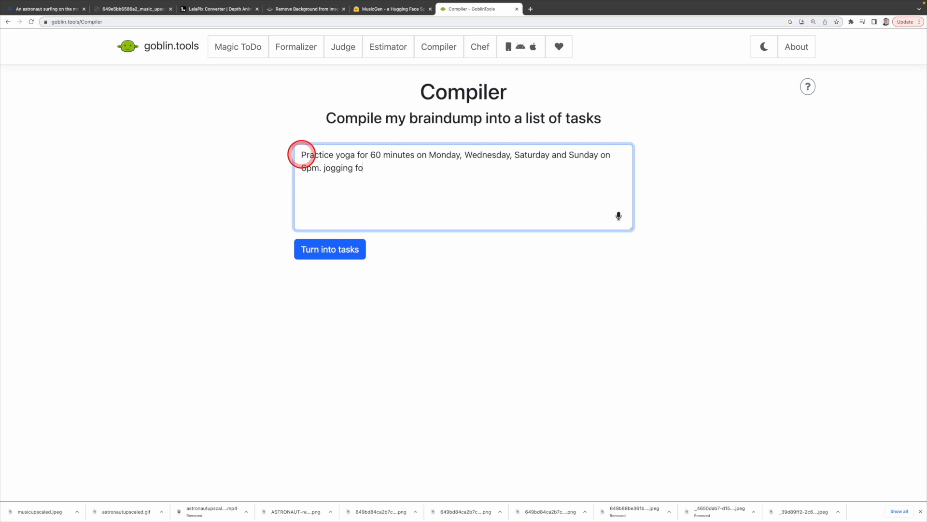
type("r 45 minutes on Tuesday, Thursday")
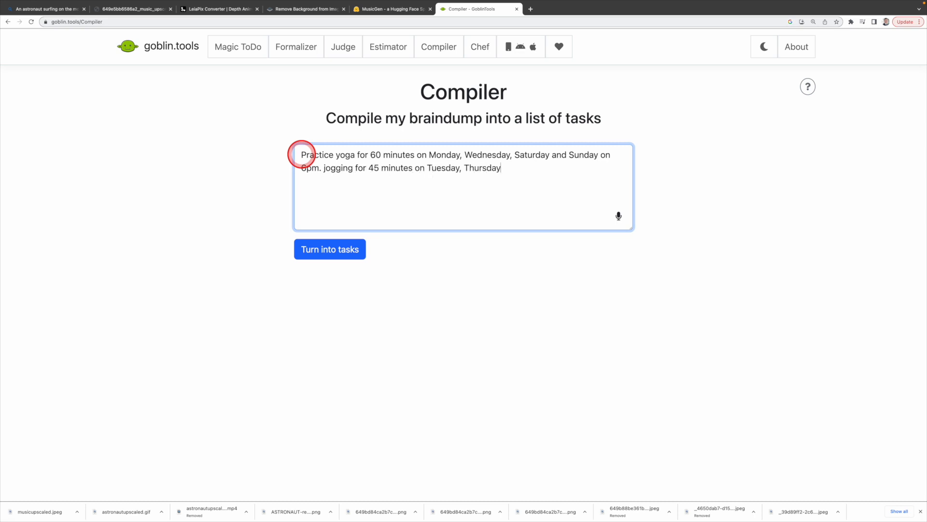
type(", Friday in the morning at")
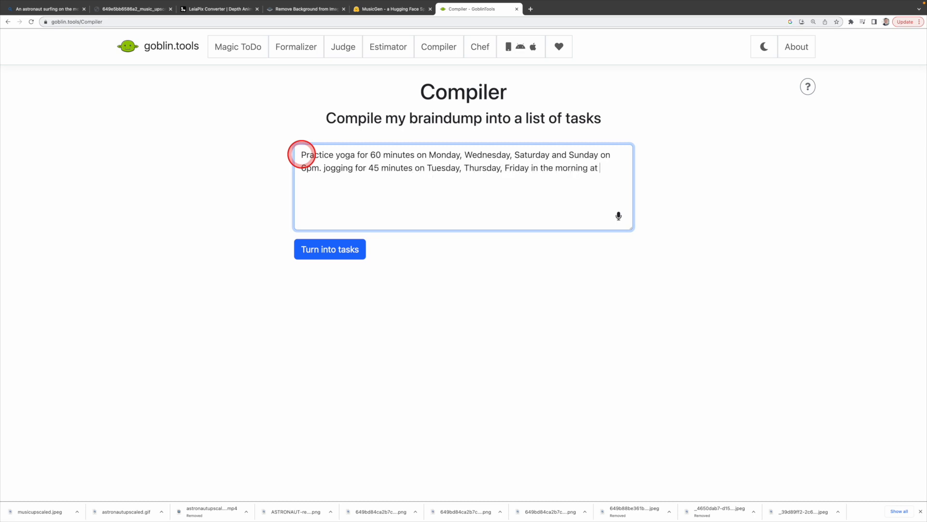
type("7am, make a youtube video")
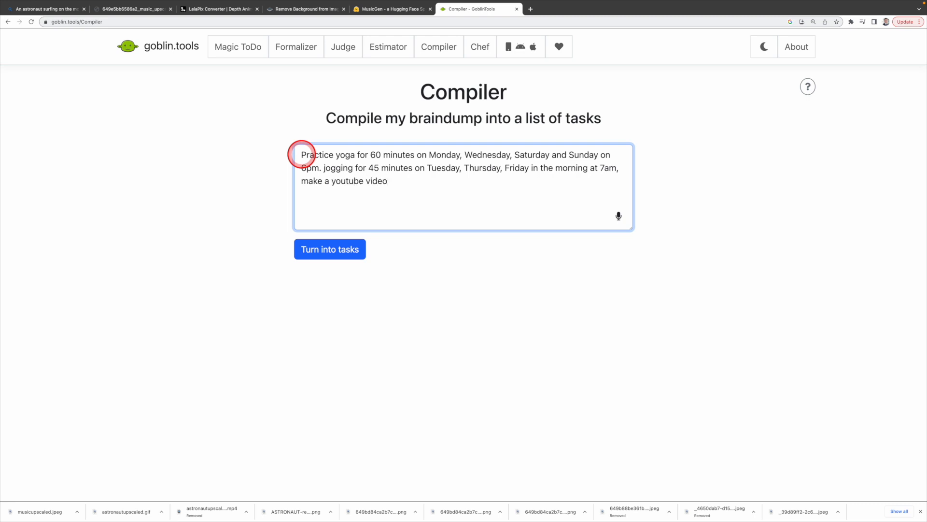
type(", and buy grocery")
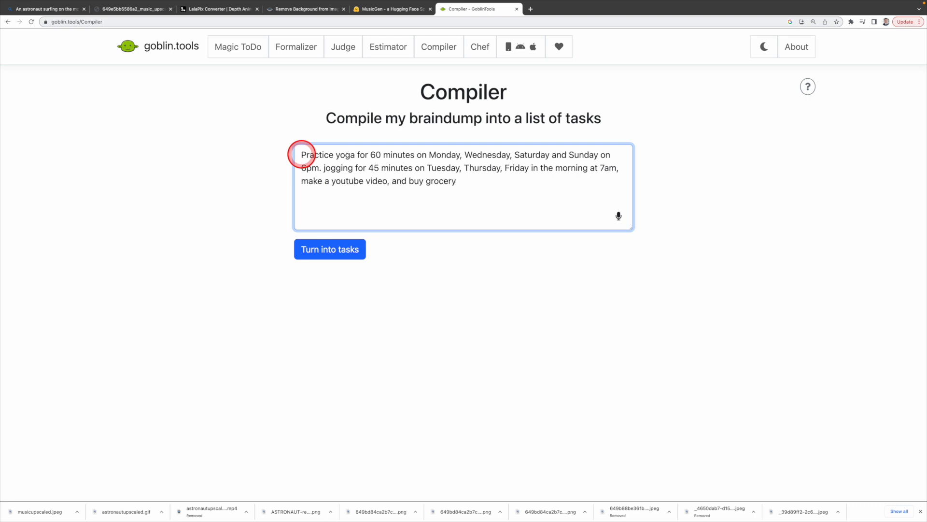
left_click(329, 249)
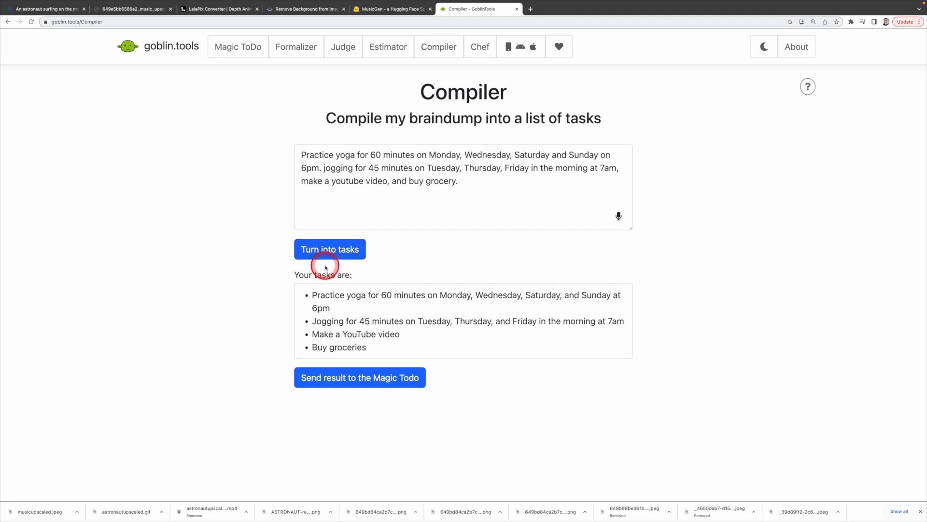
Step: Send the four compiled tasks to Magic ToDo and view them there
left_click_drag(312, 295, 560, 299)
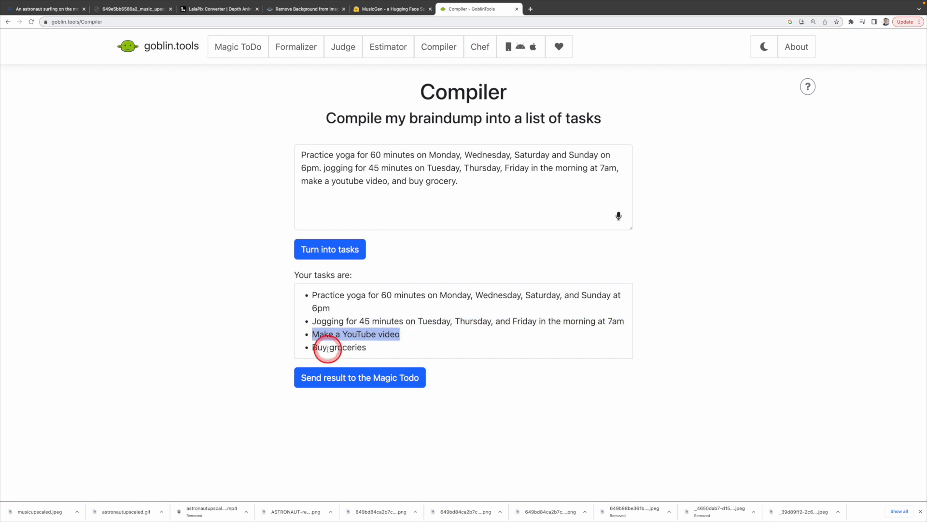
left_click(360, 377)
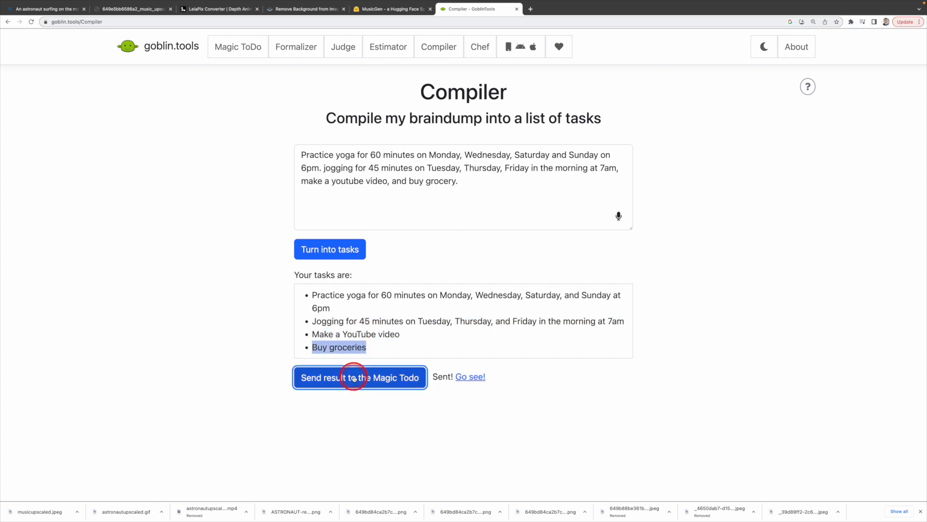
left_click(360, 378)
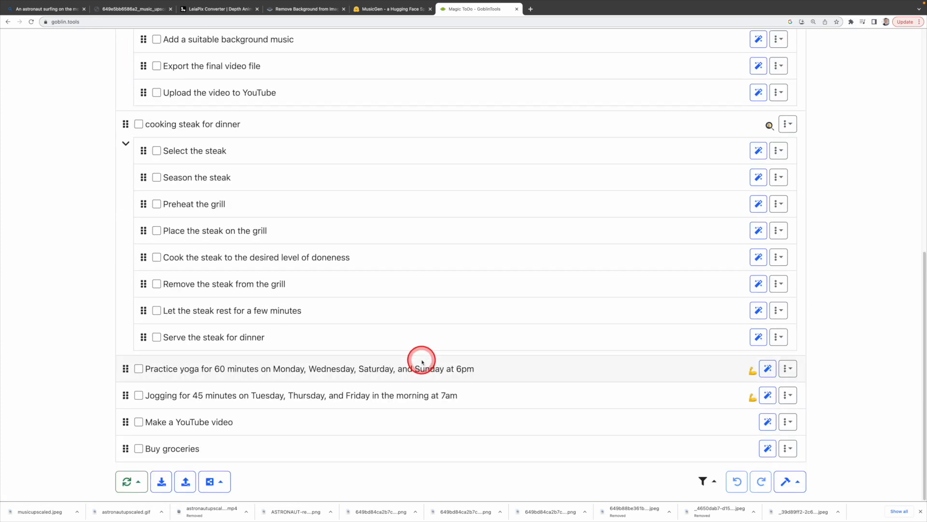